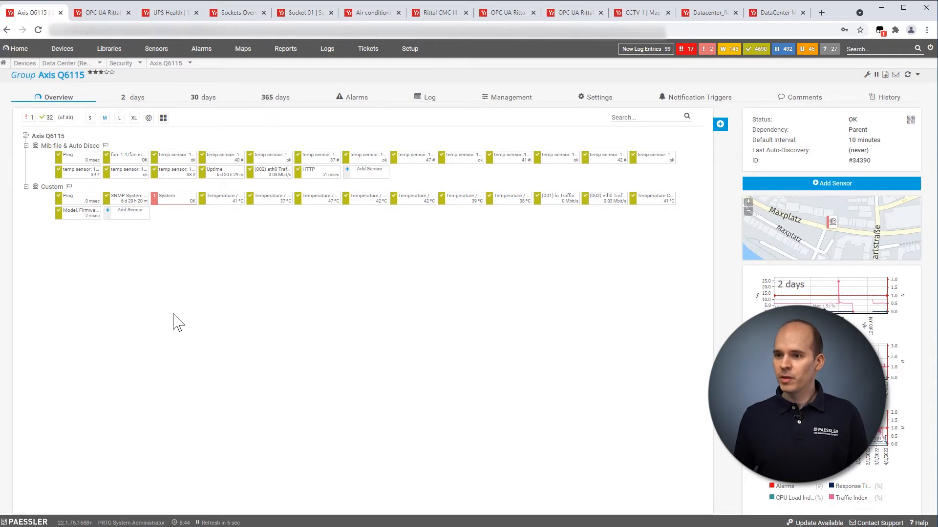
mouse_move(153, 327)
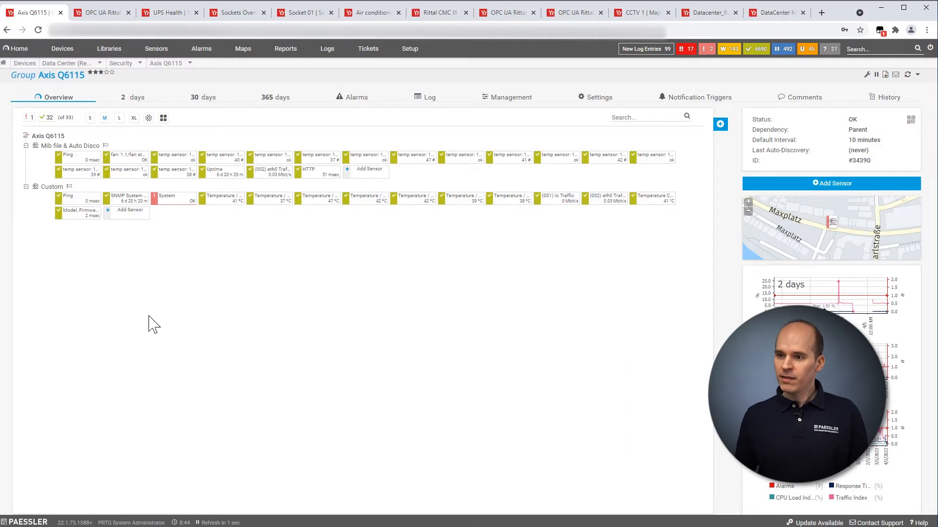
mouse_move(155, 297)
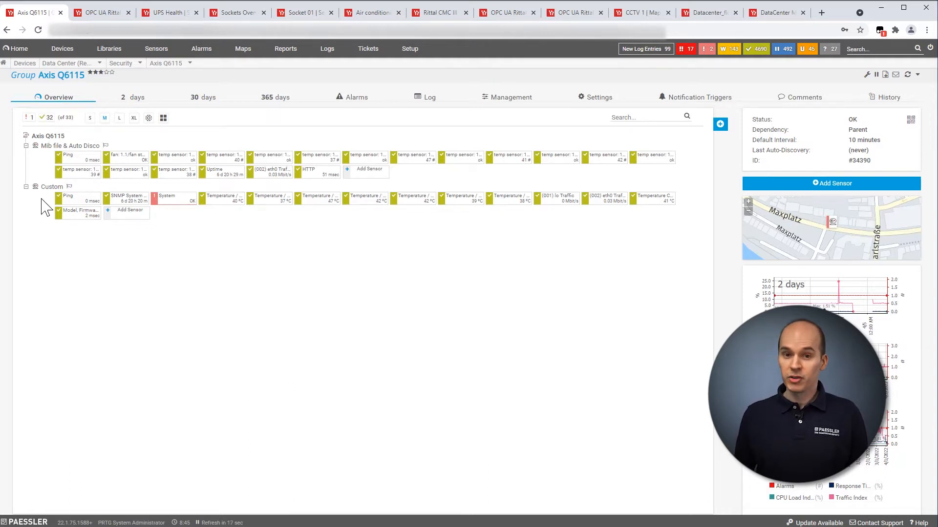
mouse_move(184, 233)
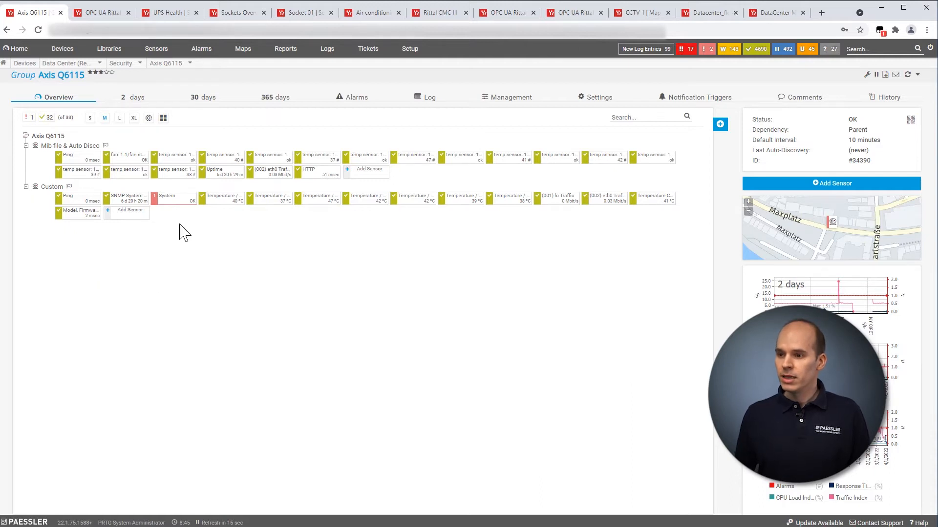
mouse_move(269, 218)
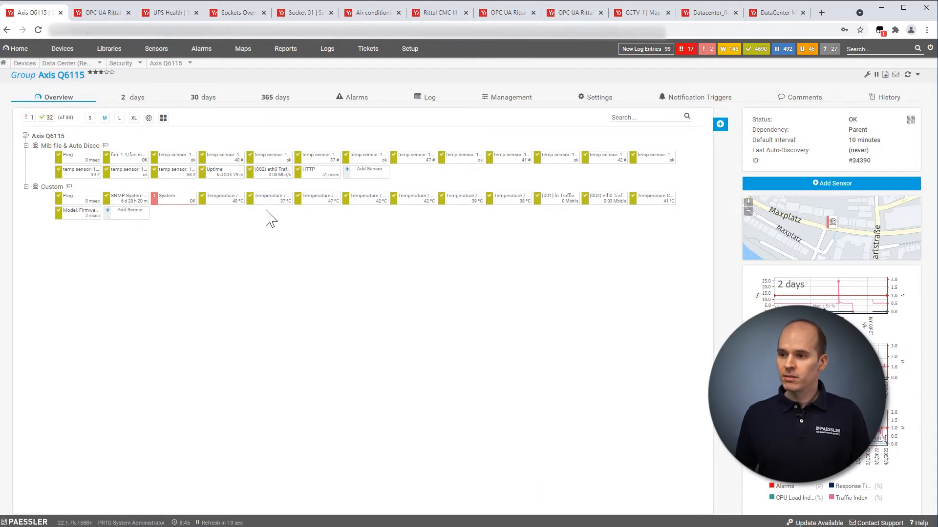
mouse_move(239, 251)
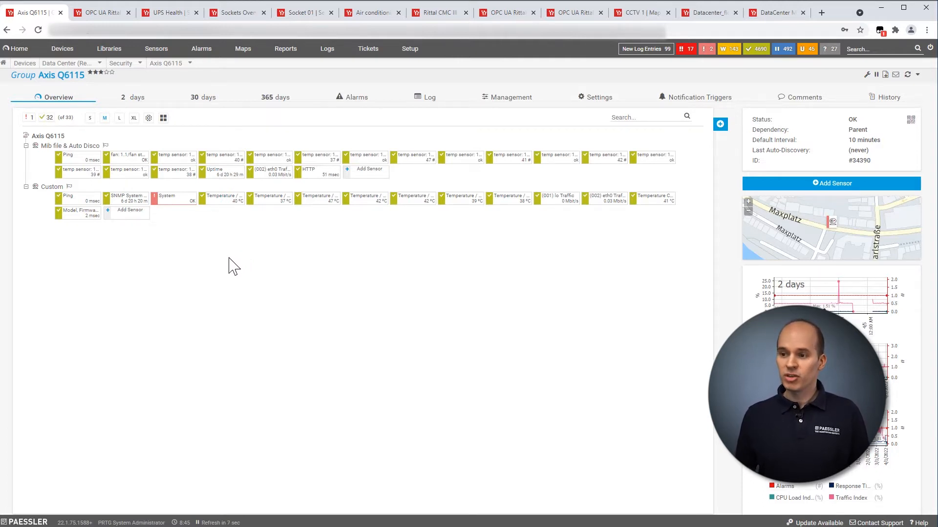
mouse_move(217, 259)
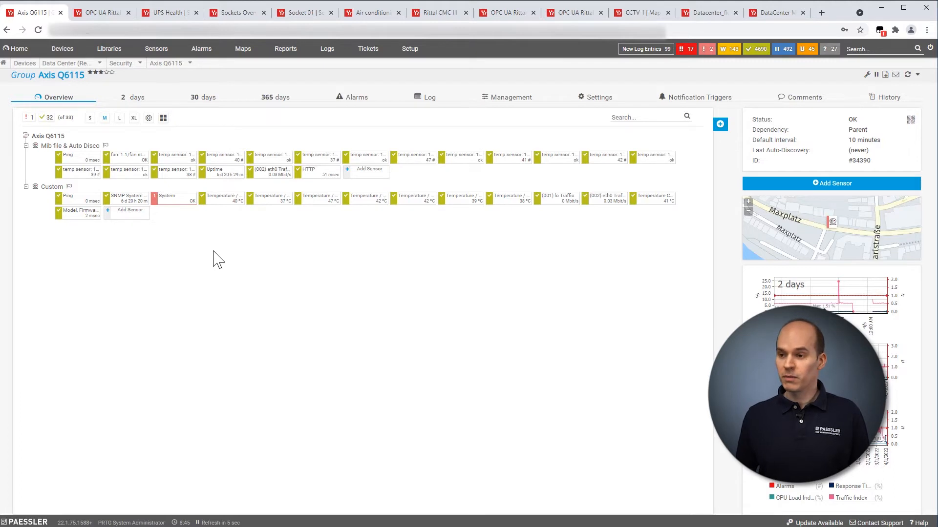
mouse_move(206, 246)
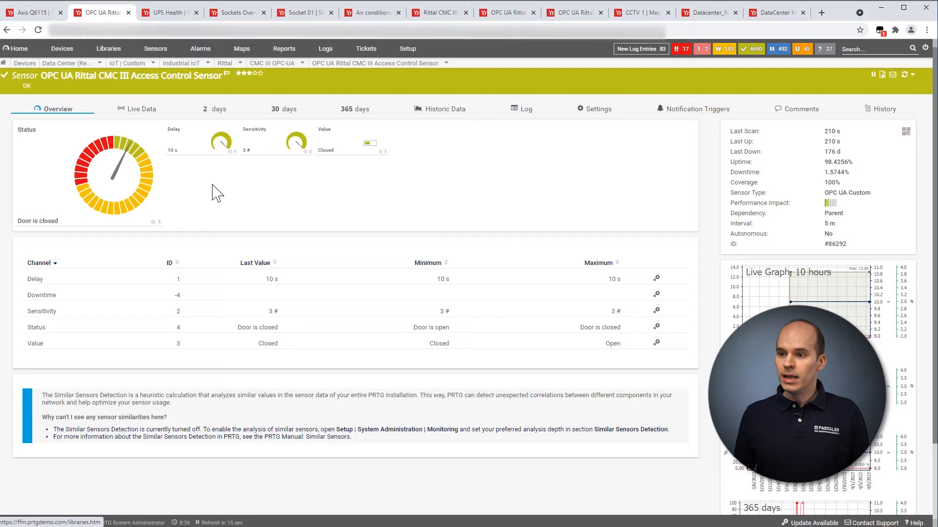
mouse_move(234, 202)
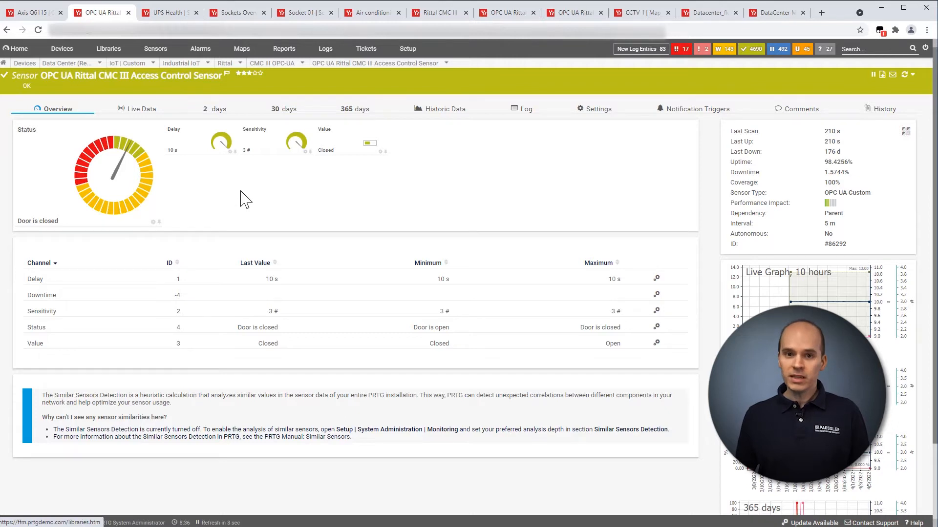
mouse_move(215, 202)
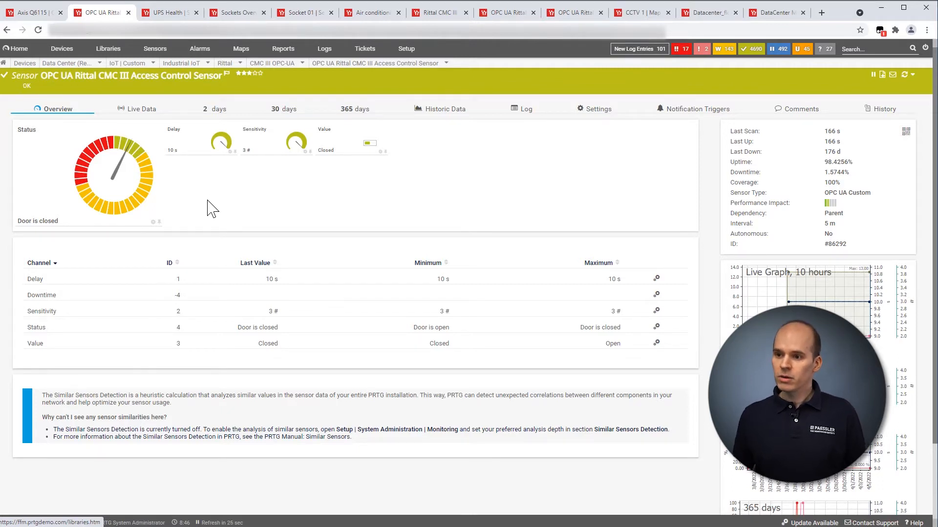
mouse_move(54, 239)
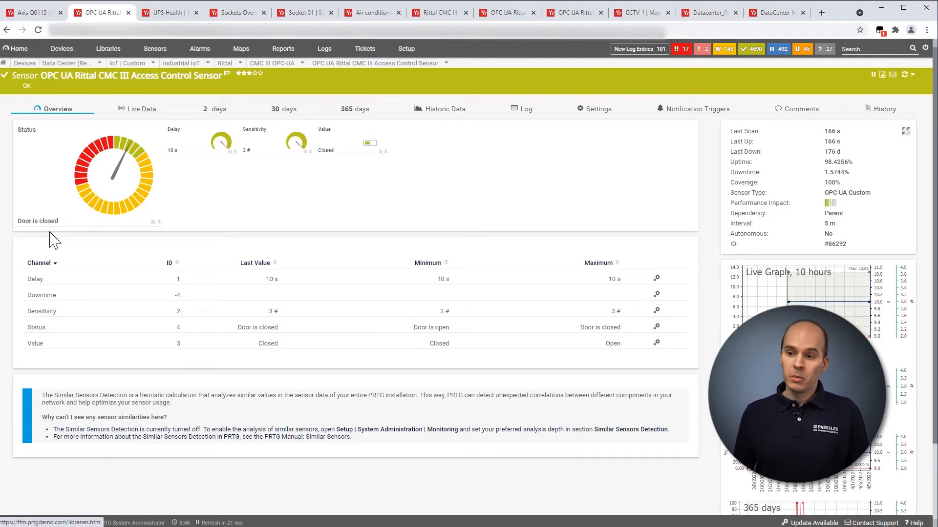
mouse_move(224, 215)
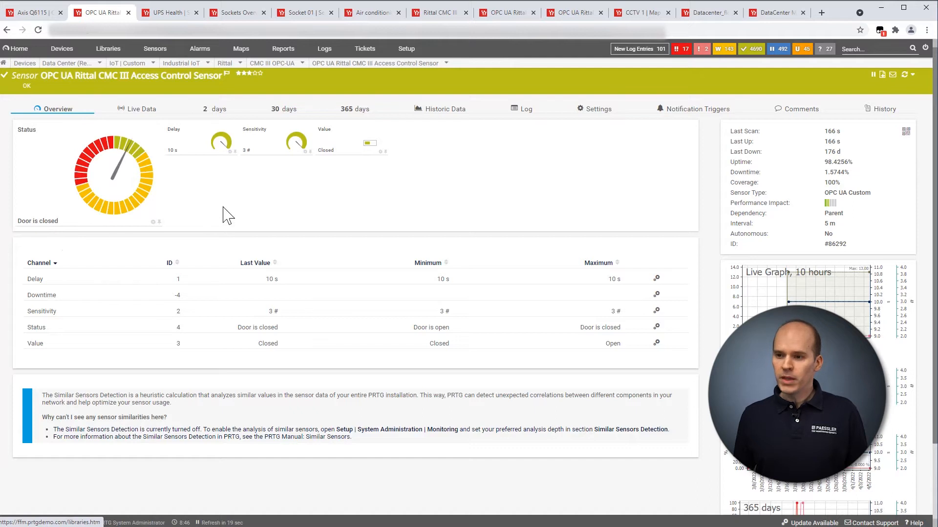
mouse_move(233, 211)
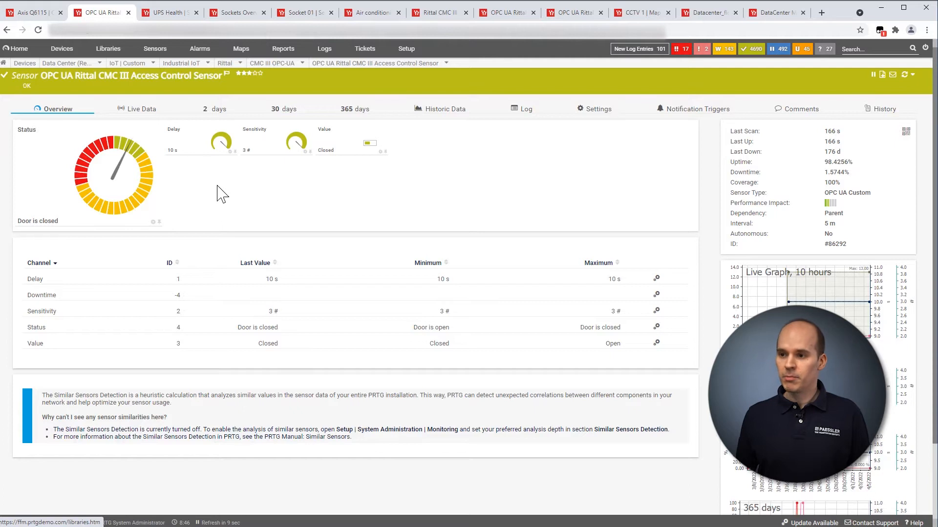
mouse_move(227, 205)
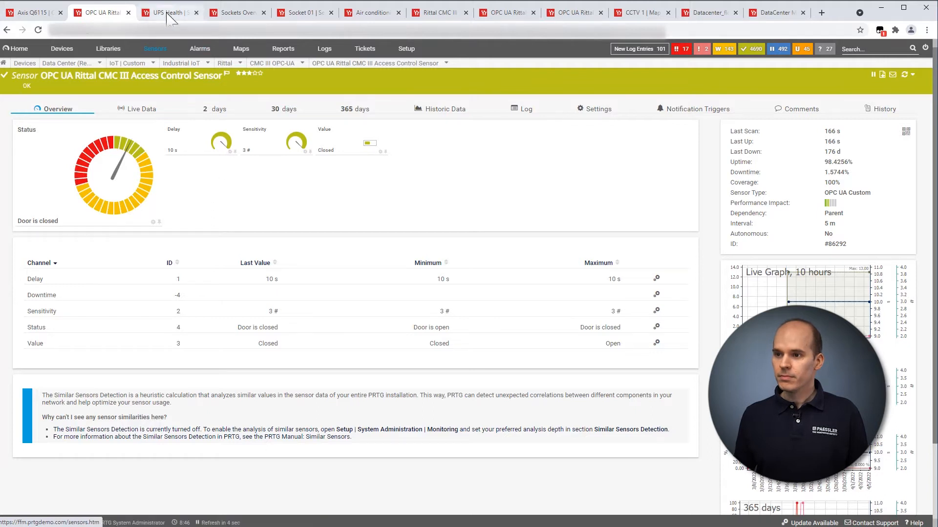
Switch to the UPS Health sensor page showing normal battery status
click(168, 11)
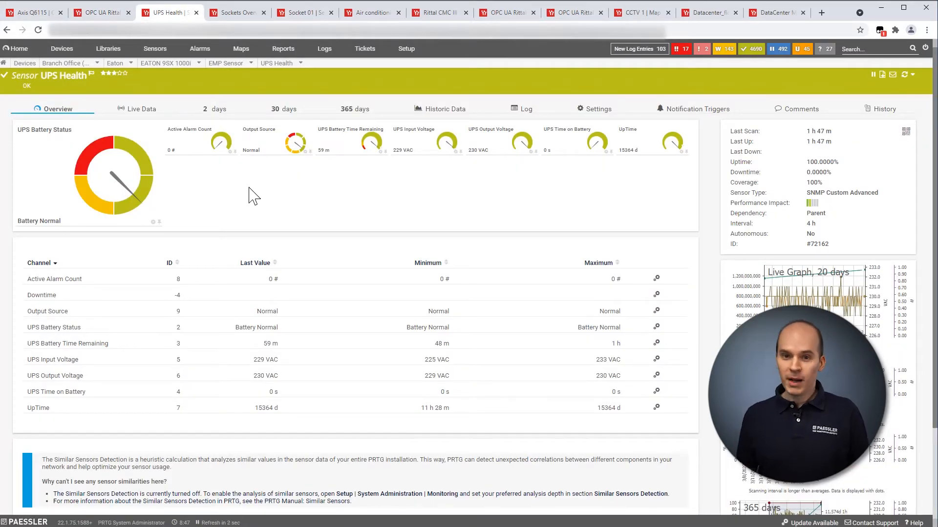
mouse_move(225, 210)
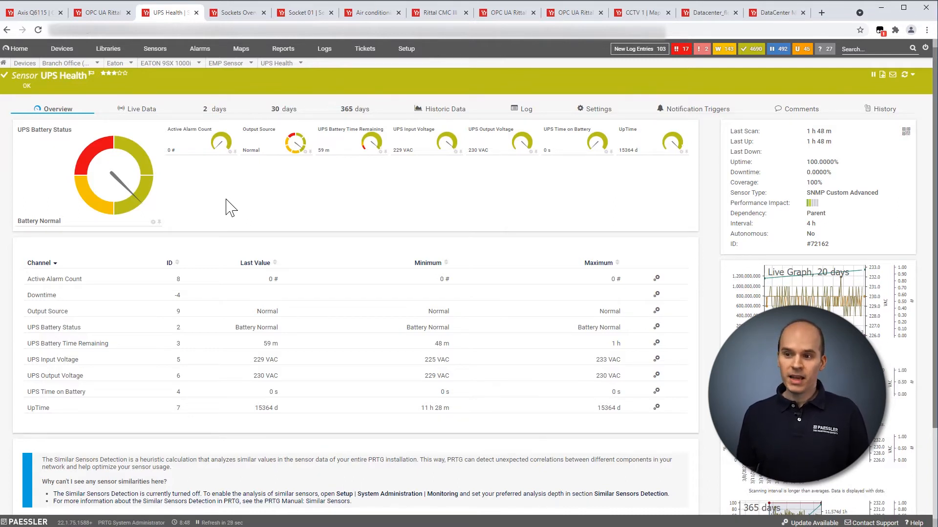
mouse_move(82, 136)
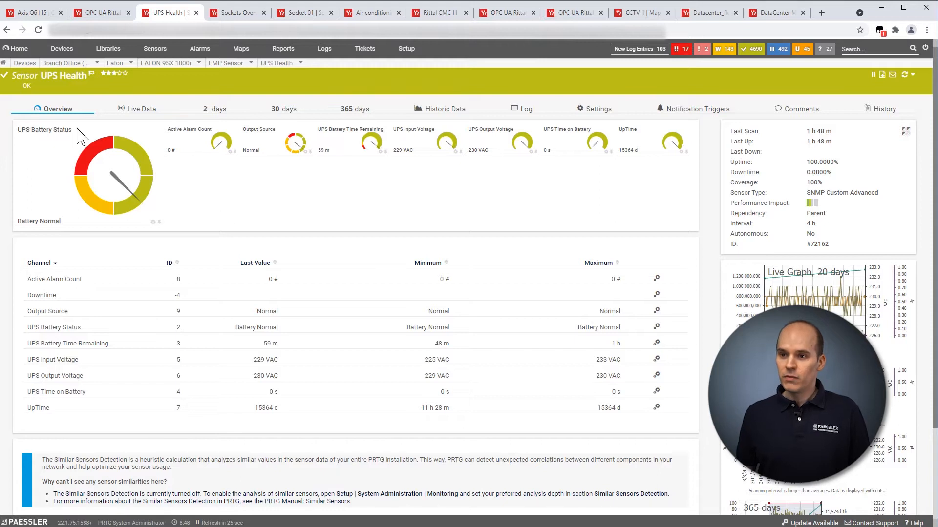
mouse_move(28, 202)
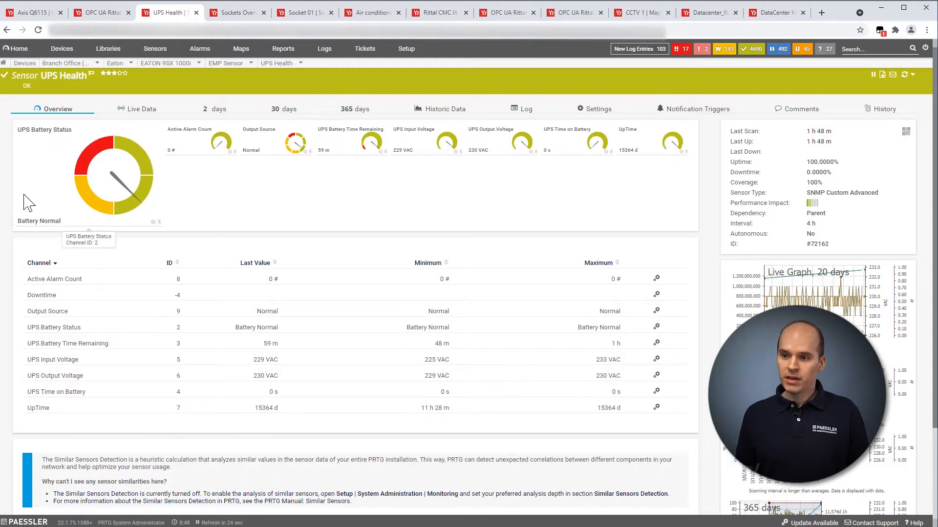
mouse_move(29, 239)
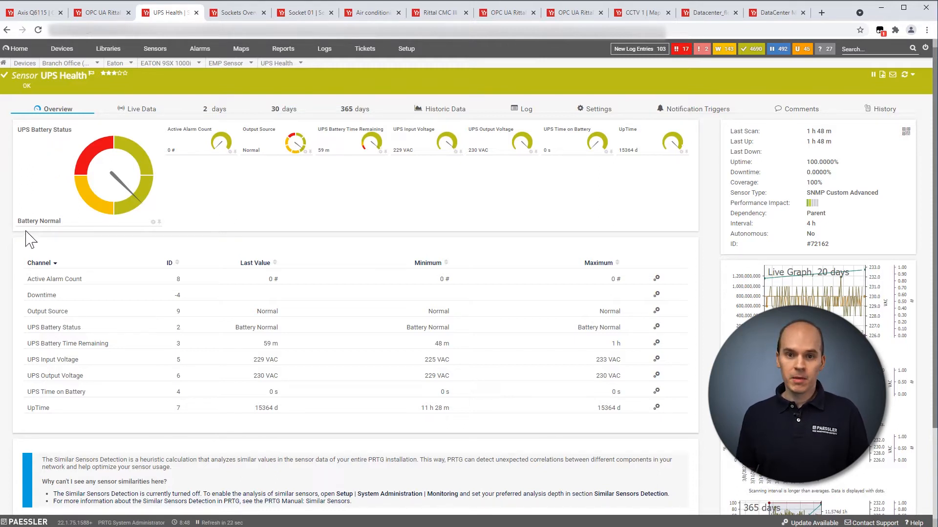
mouse_move(196, 205)
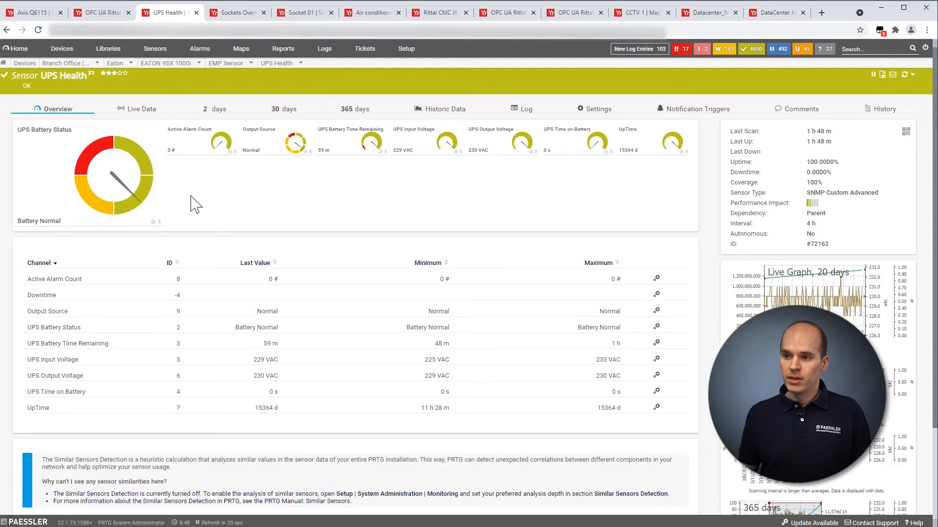
mouse_move(205, 209)
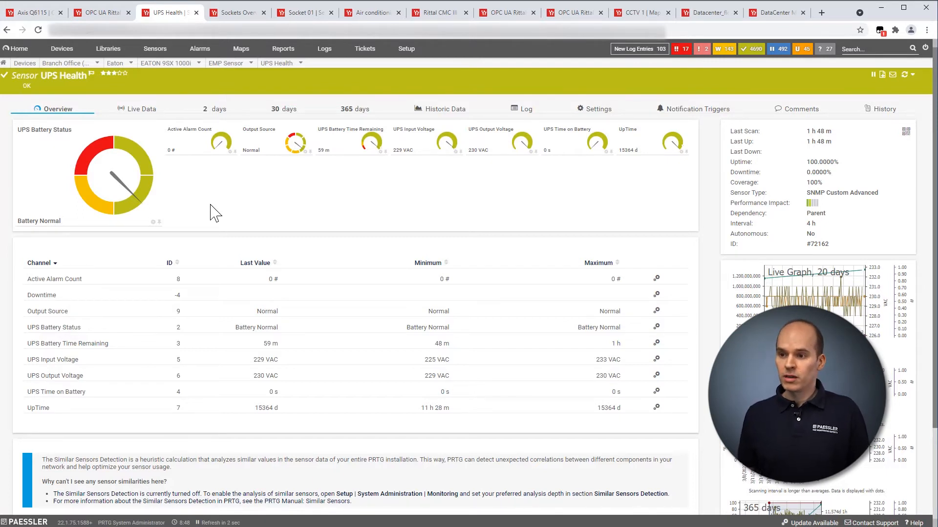
mouse_move(210, 196)
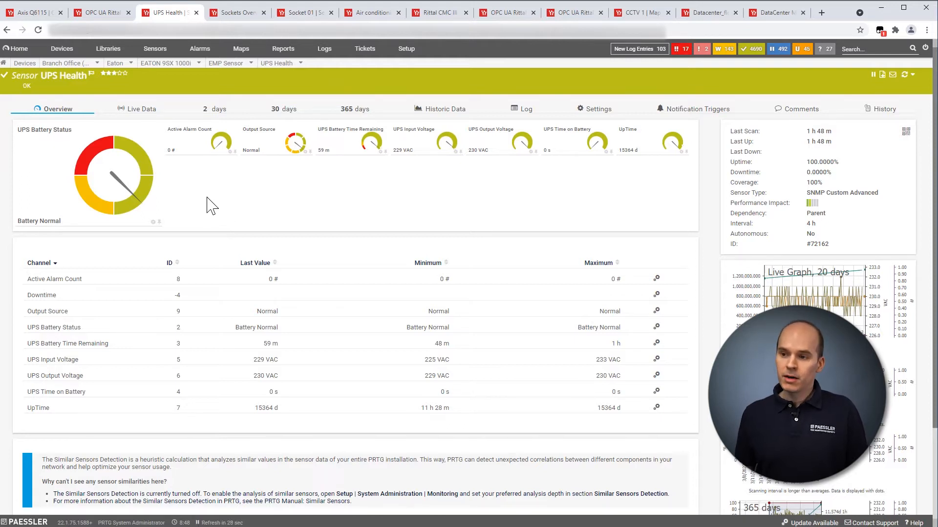
mouse_move(223, 197)
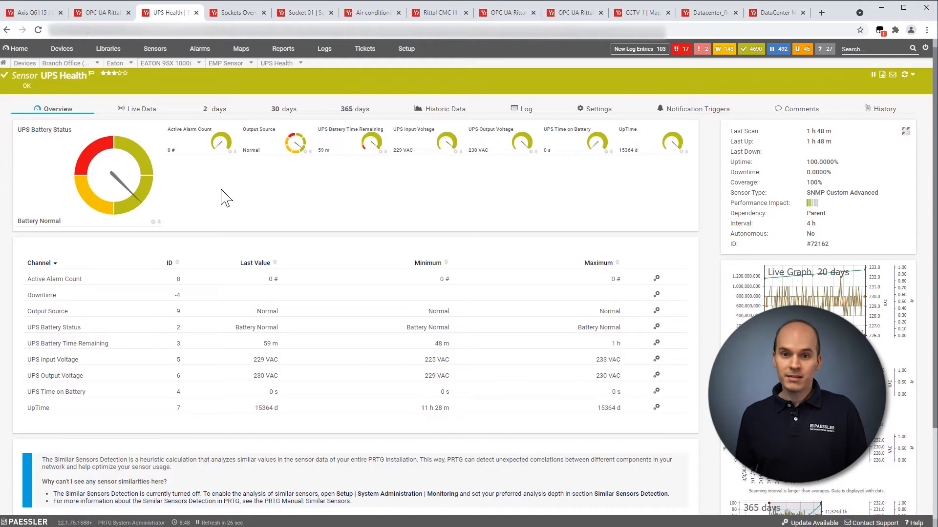
mouse_move(250, 198)
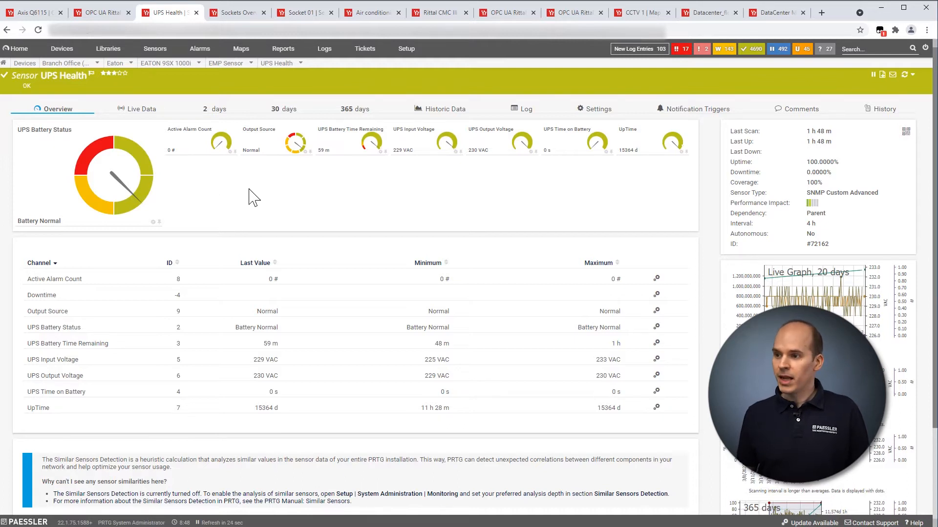
mouse_move(267, 205)
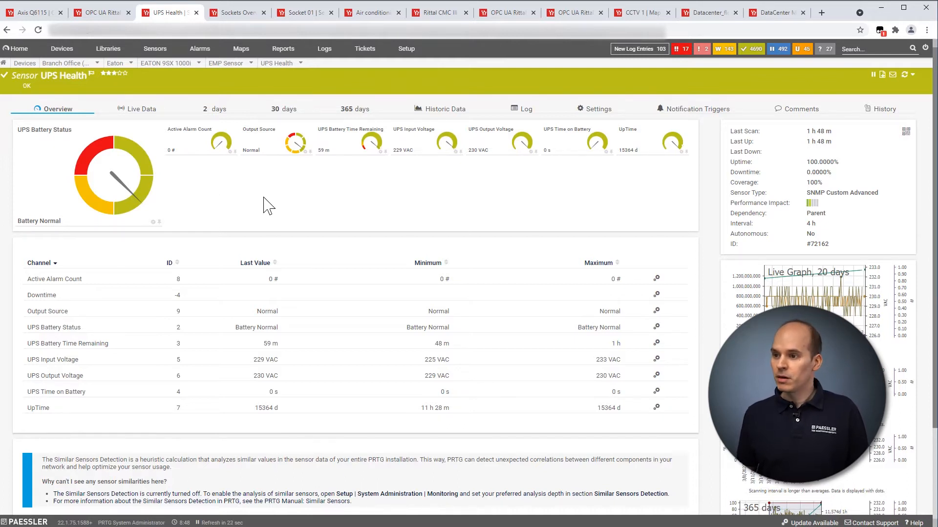
mouse_move(375, 192)
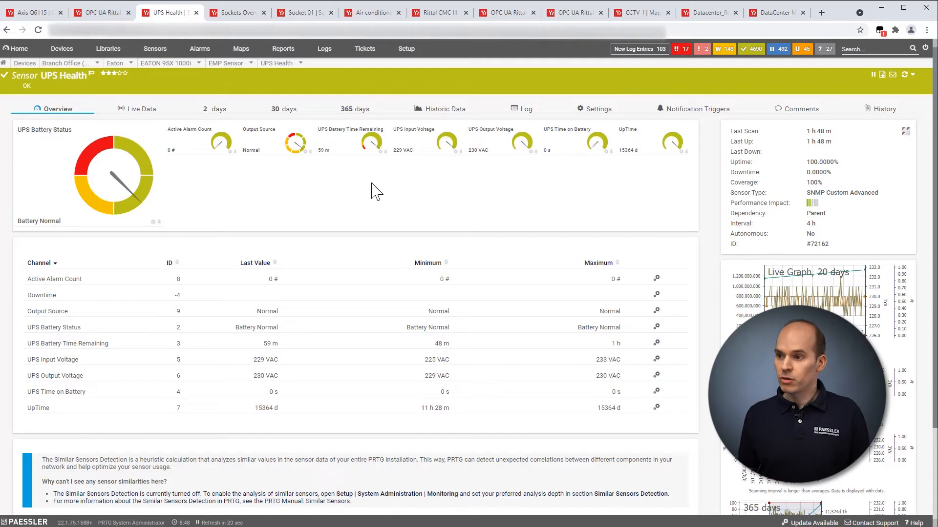
mouse_move(336, 174)
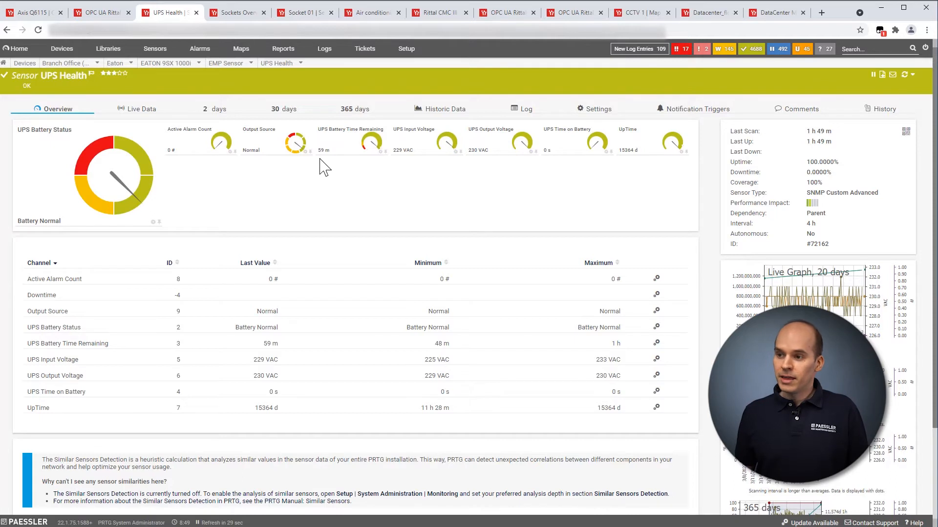
mouse_move(332, 171)
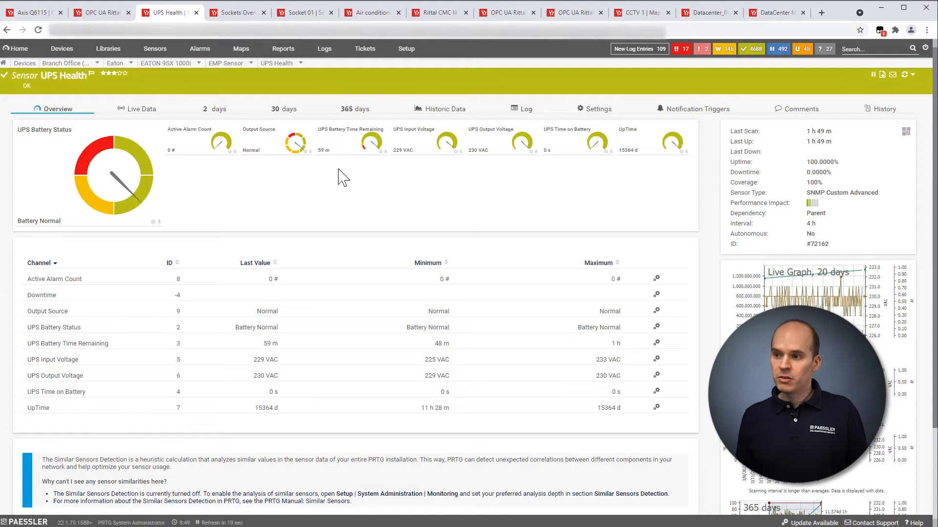
mouse_move(346, 180)
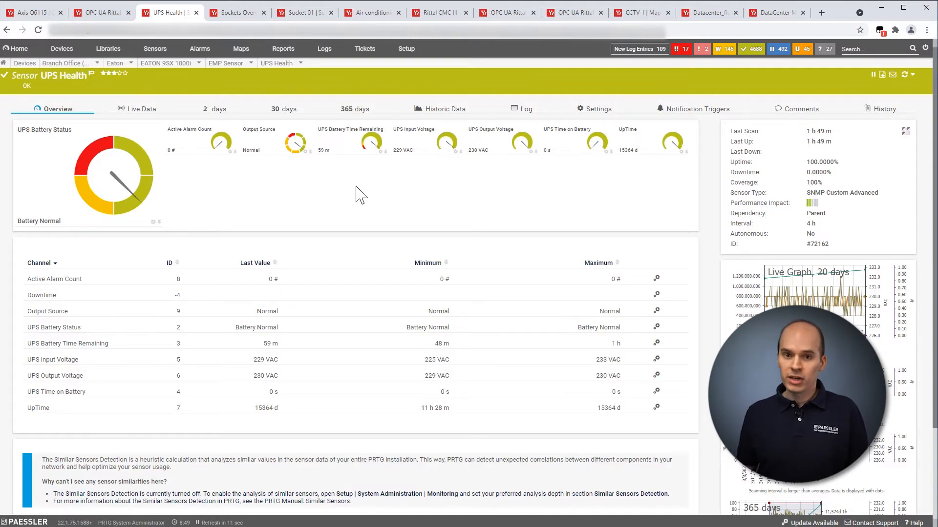
mouse_move(339, 174)
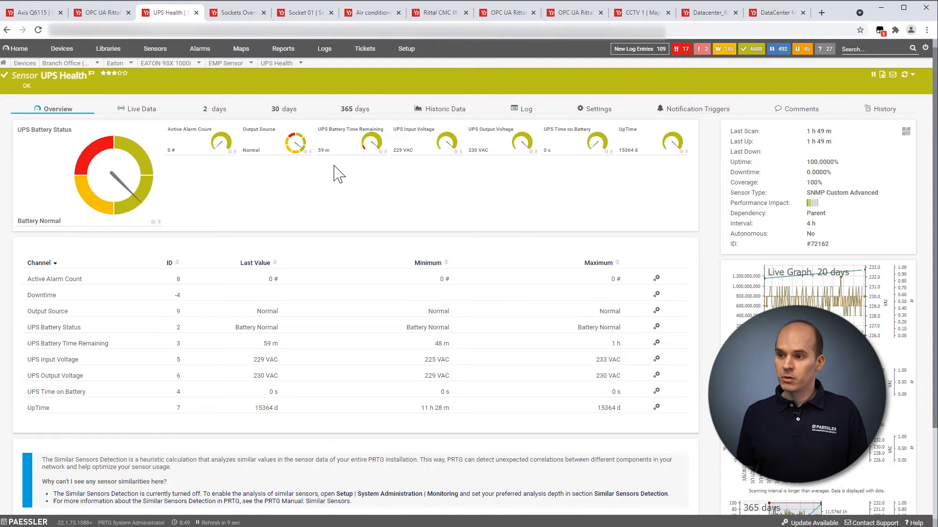
mouse_move(332, 182)
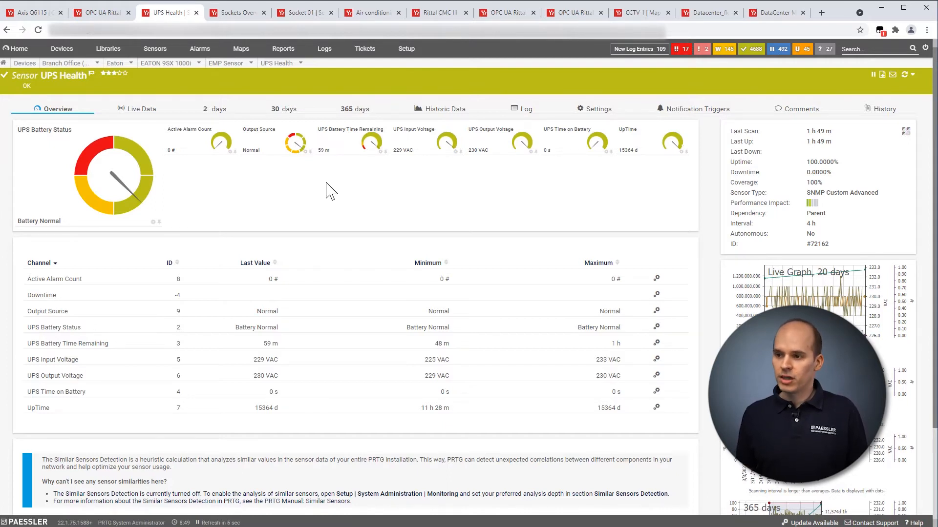
mouse_move(245, 96)
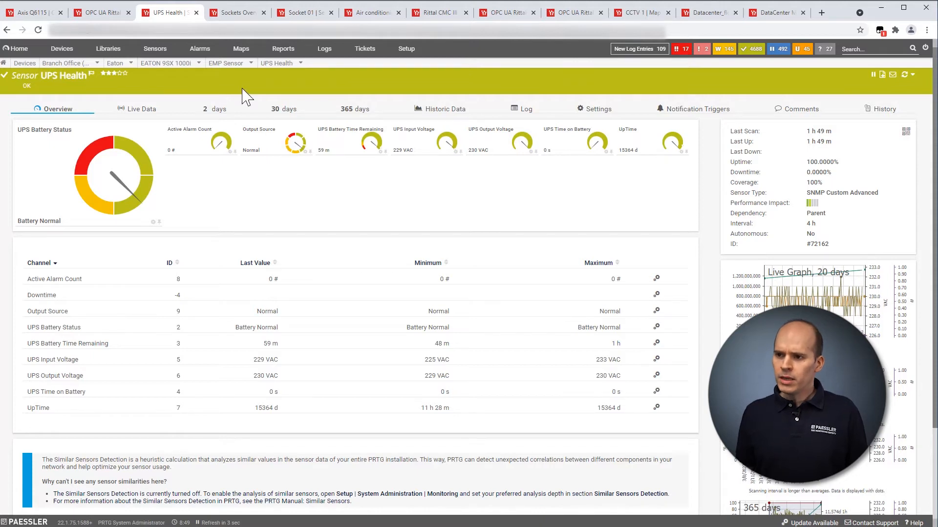
Switch to the Rittal PDU Sockets Overview sensor page
click(236, 12)
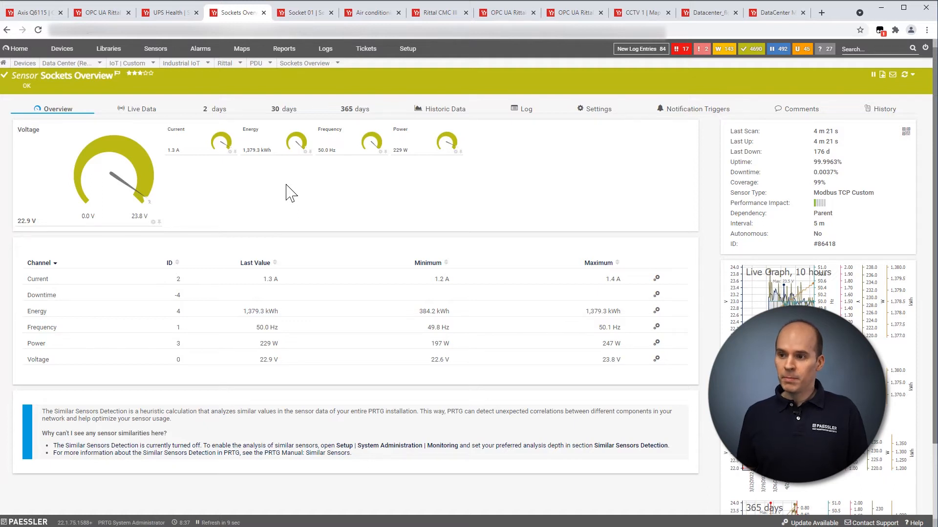
mouse_move(259, 199)
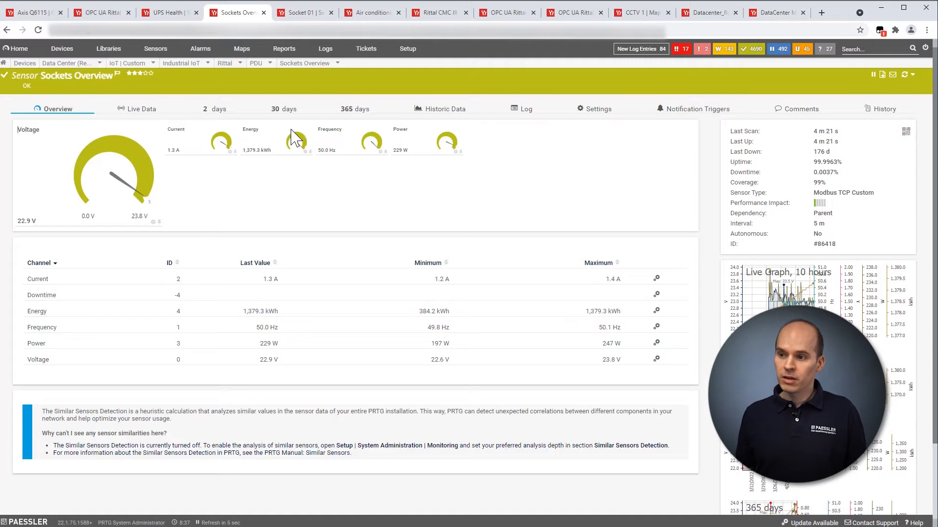
mouse_move(267, 172)
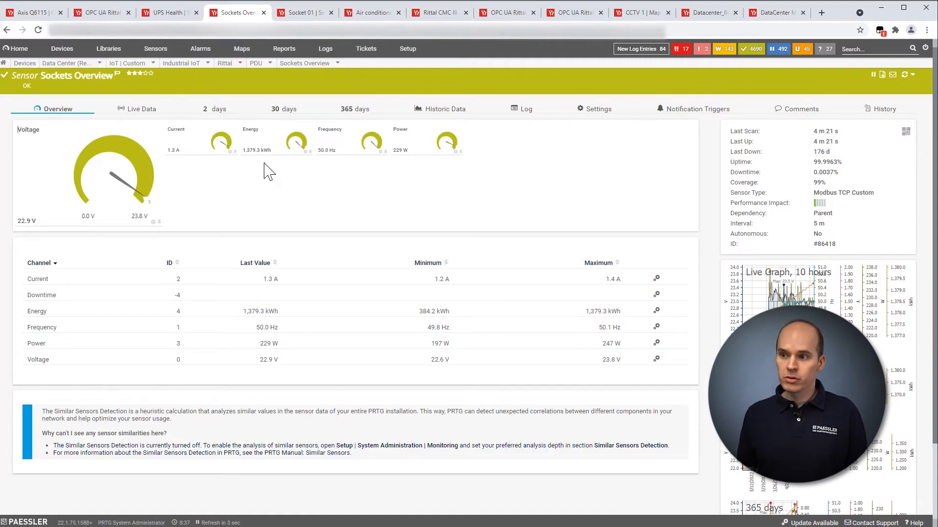
mouse_move(404, 153)
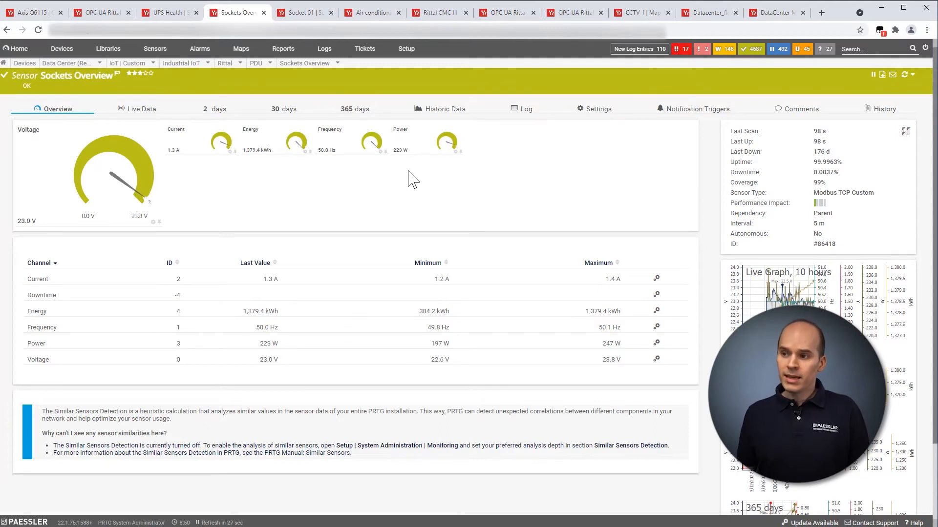
mouse_move(431, 181)
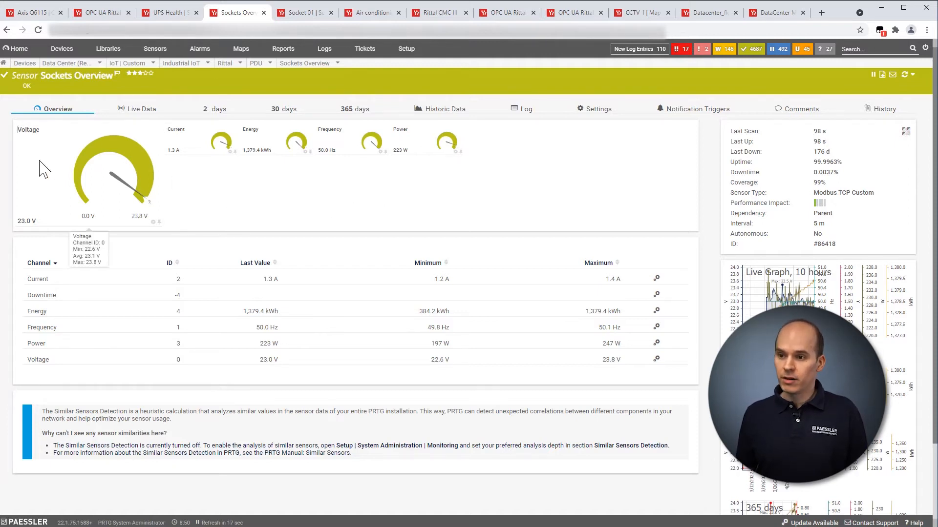
mouse_move(304, 187)
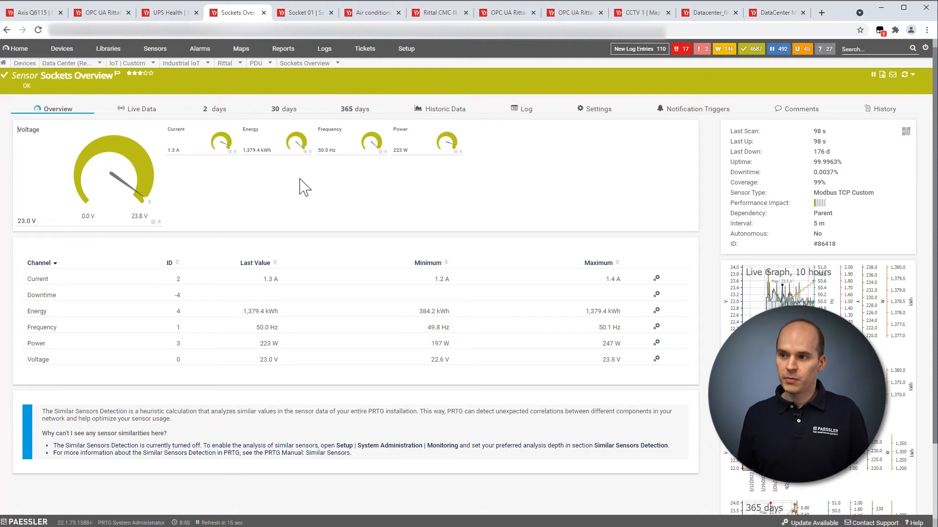
Switch to the Socket 01 sensor page reporting 0.33 A and 44 W
click(304, 12)
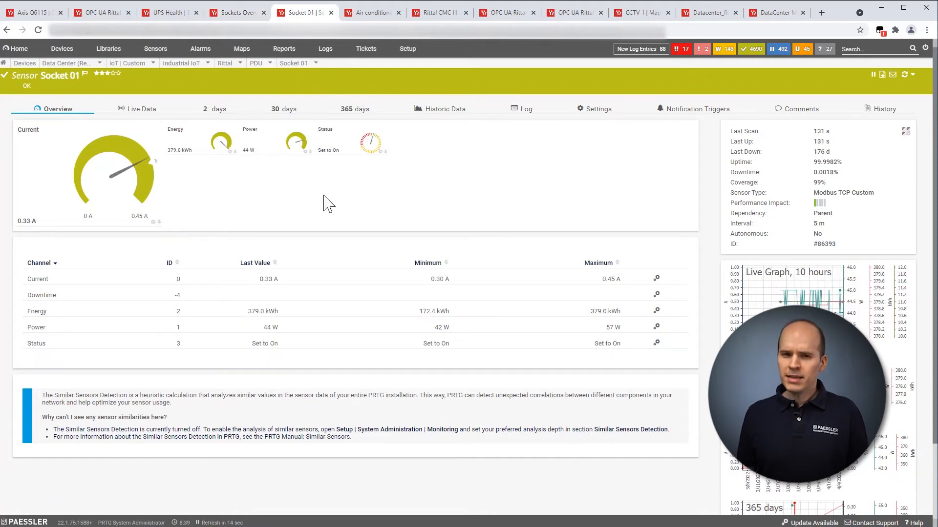
mouse_move(315, 211)
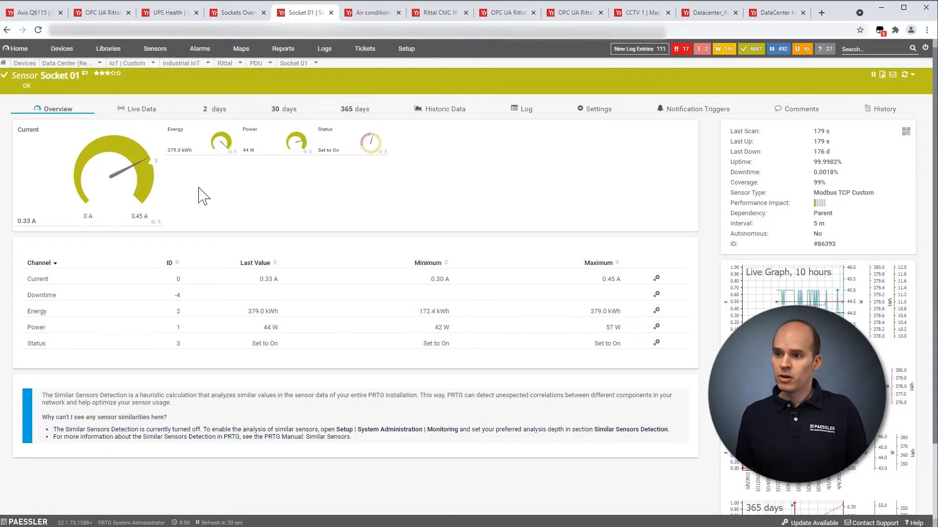
mouse_move(207, 186)
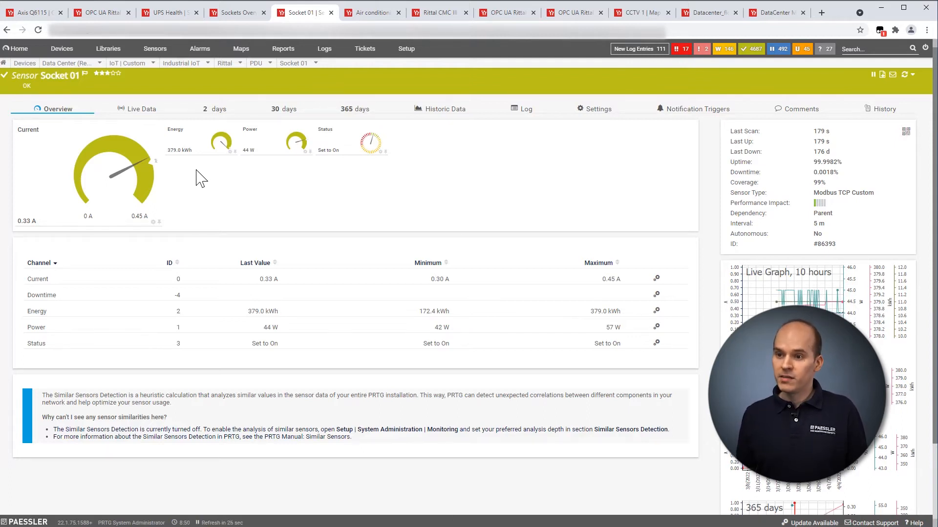
mouse_move(197, 220)
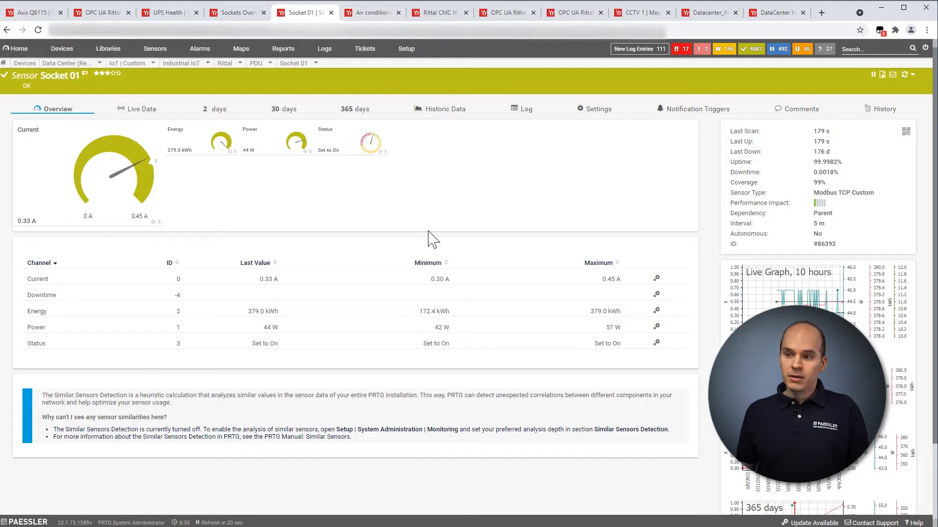
mouse_move(436, 227)
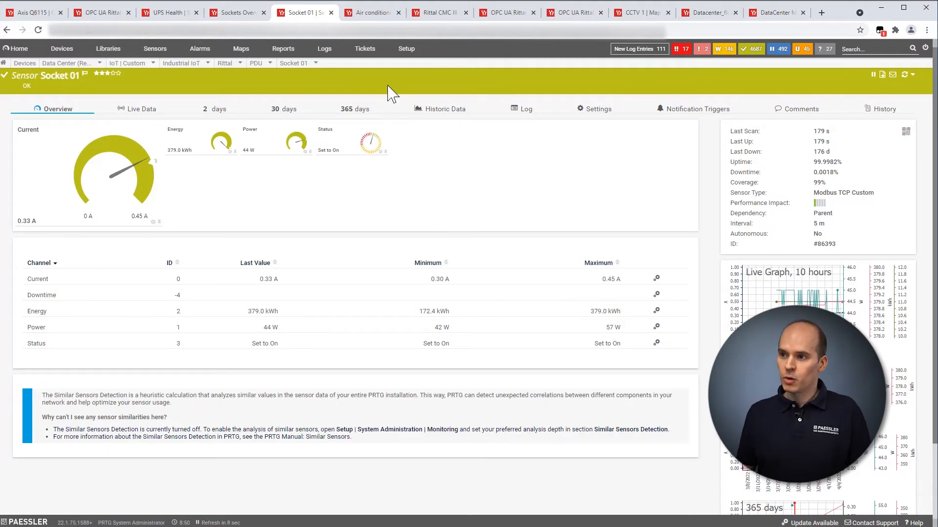
Switch to the Air conditioning system sensor page
click(371, 11)
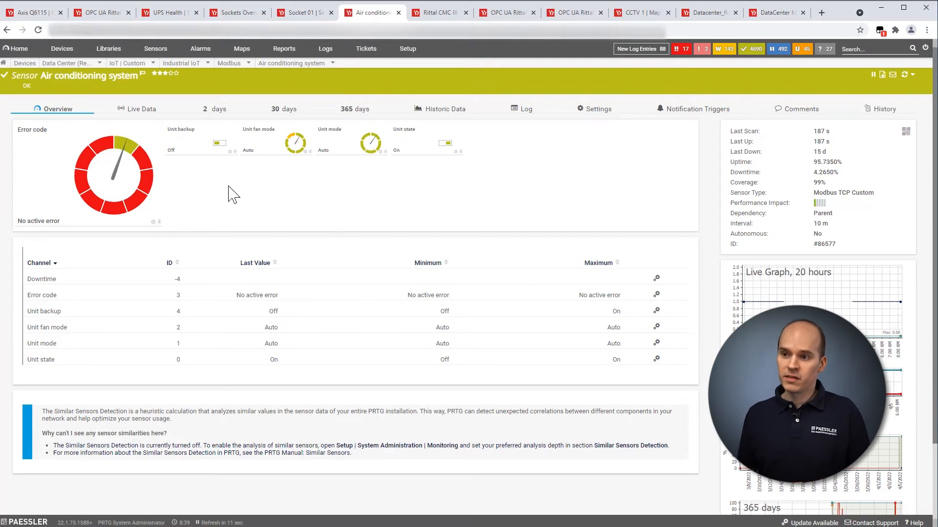
mouse_move(672, 198)
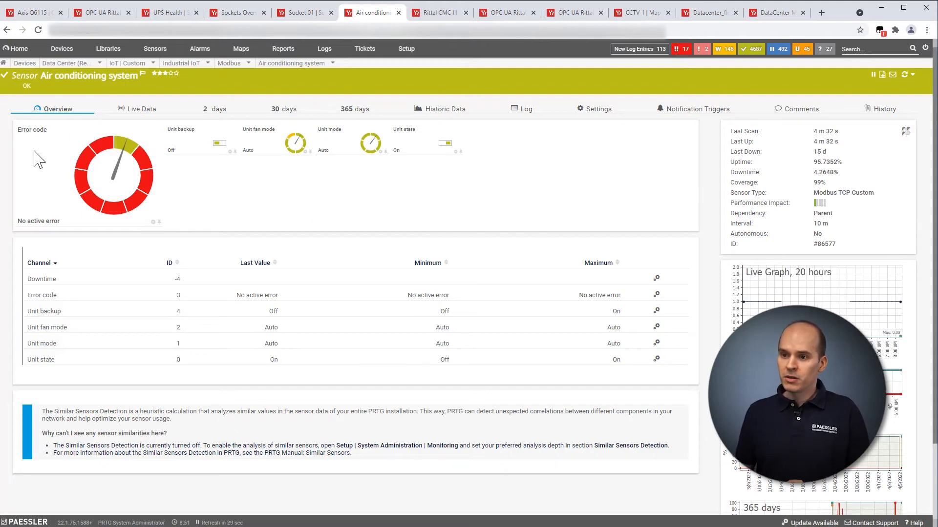
mouse_move(32, 234)
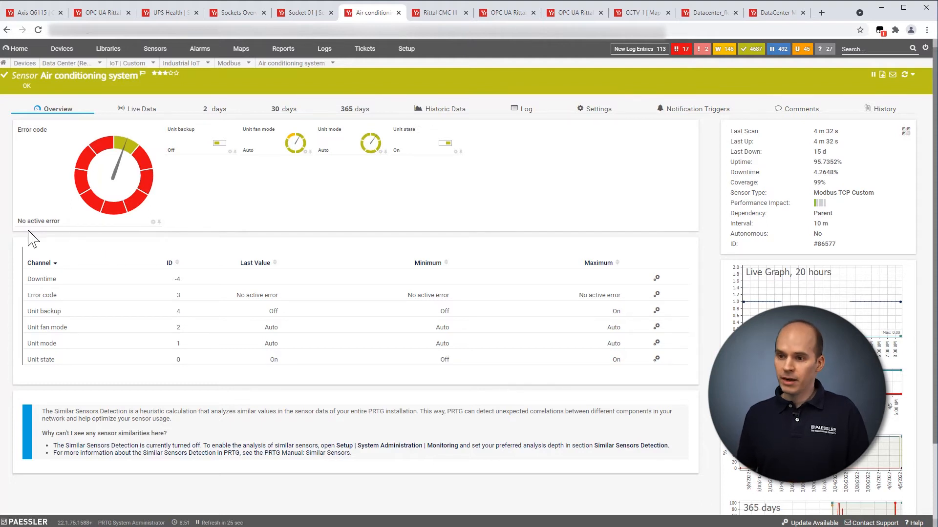
mouse_move(37, 236)
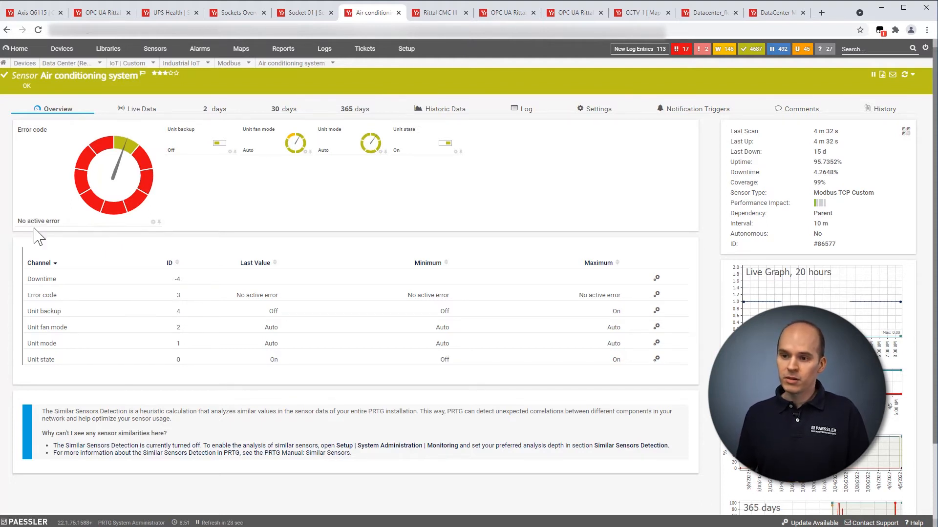
mouse_move(209, 165)
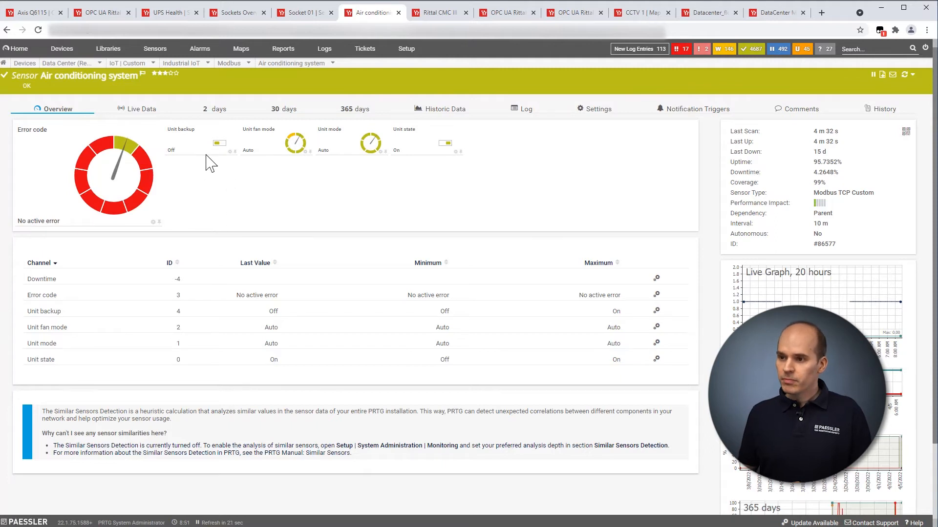
mouse_move(199, 177)
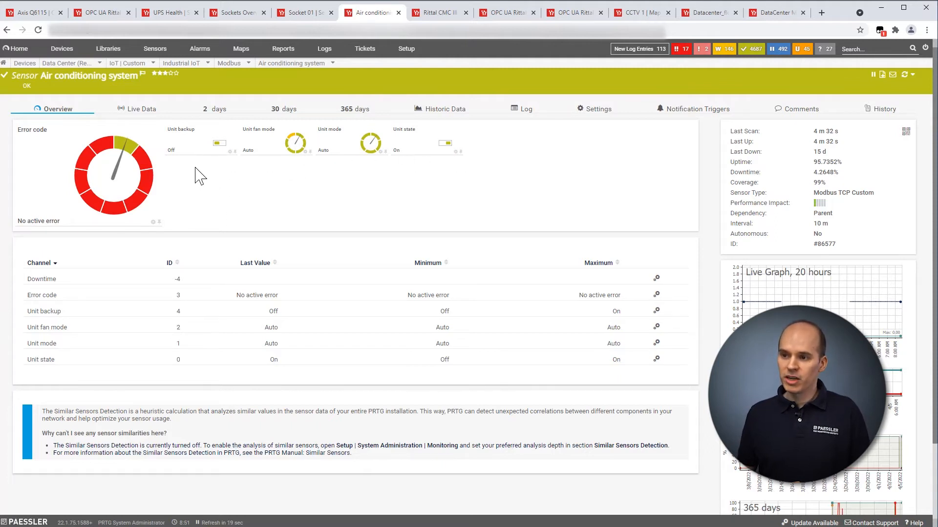
mouse_move(314, 181)
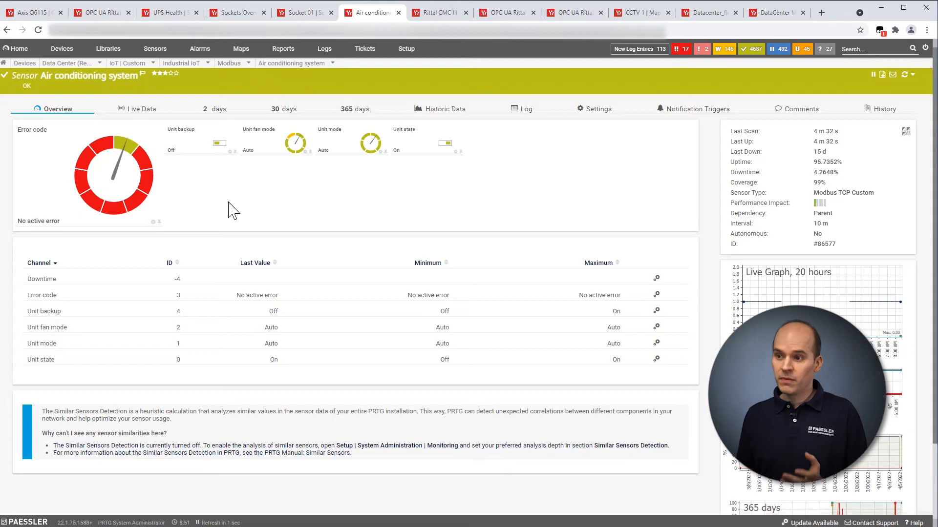
mouse_move(328, 223)
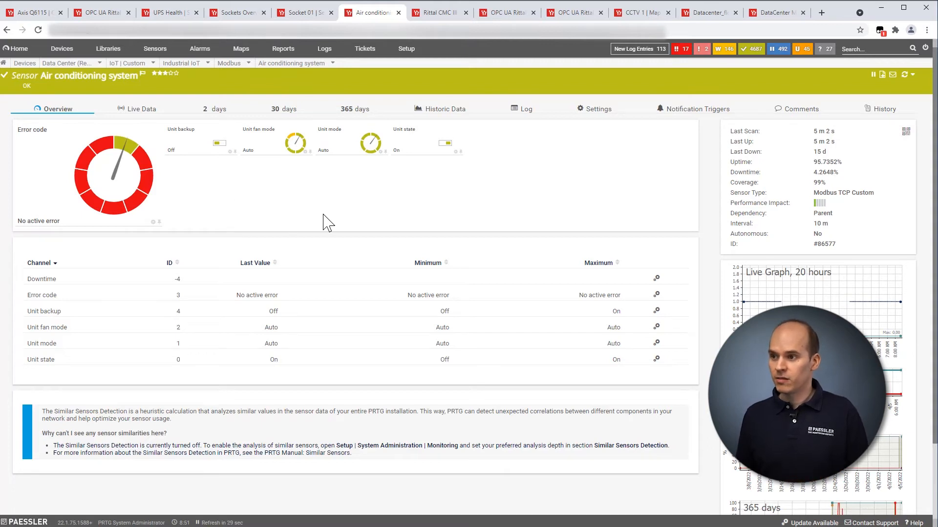
Switch to the Rittal CMC III Hardware Status sensor page
click(436, 12)
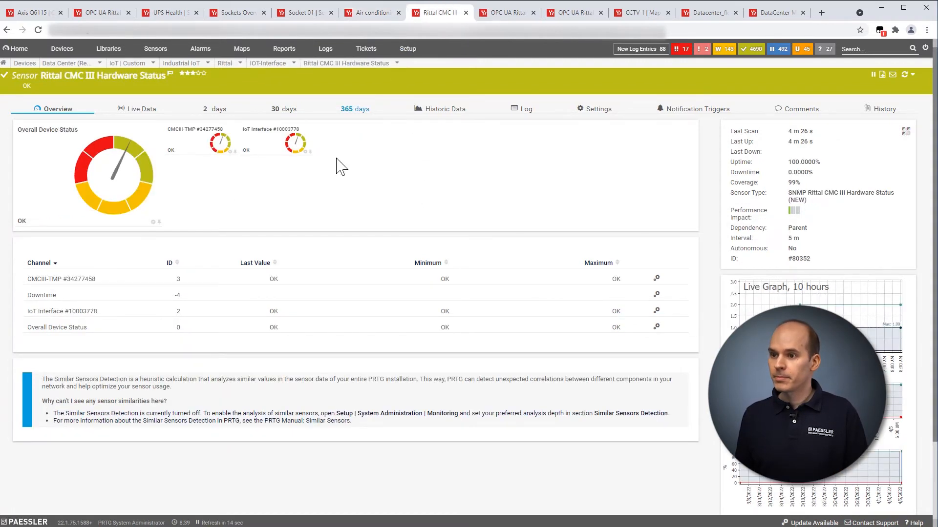
mouse_move(365, 202)
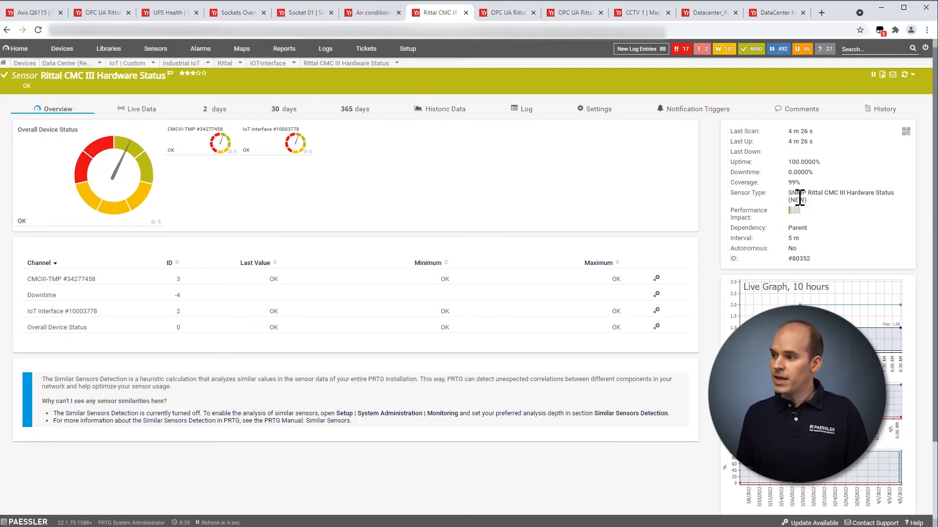
mouse_move(265, 223)
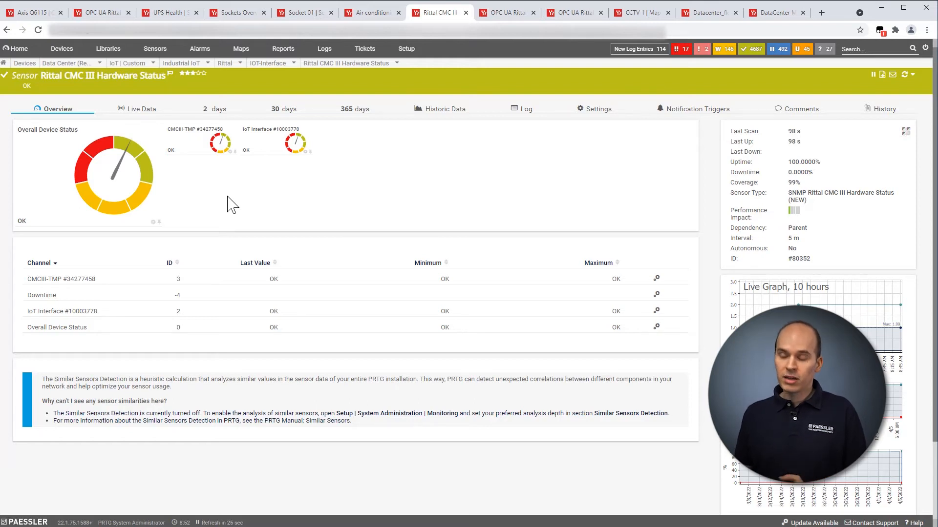
mouse_move(34, 134)
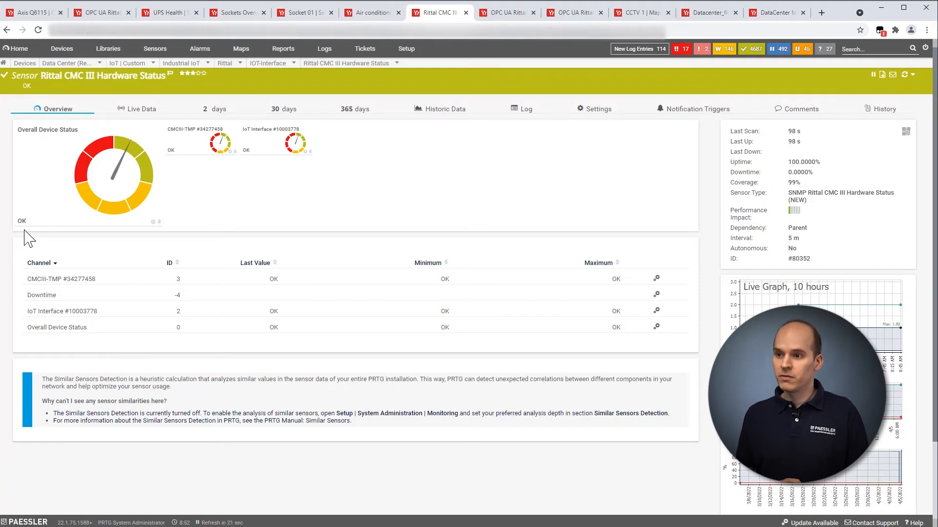
Switch to the OPC UA Rittal CMC III Leakage Sensor page
click(506, 12)
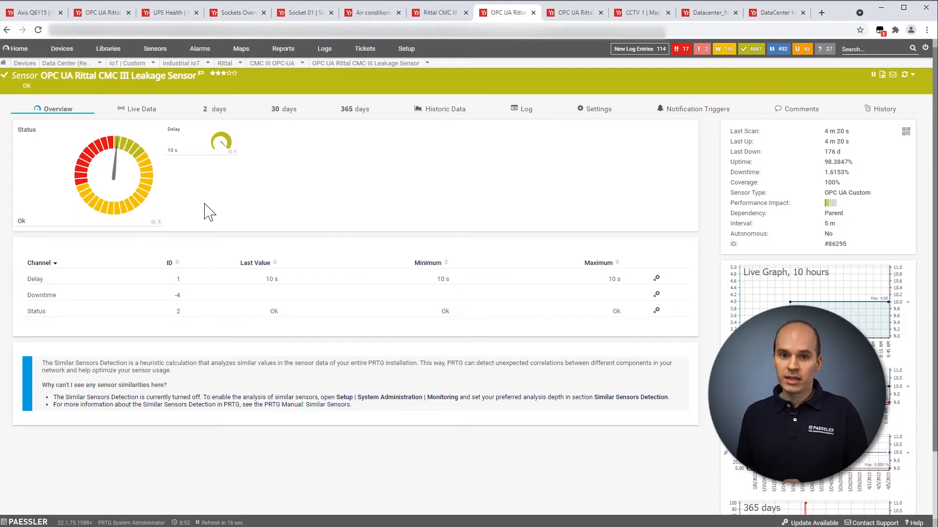
mouse_move(21, 240)
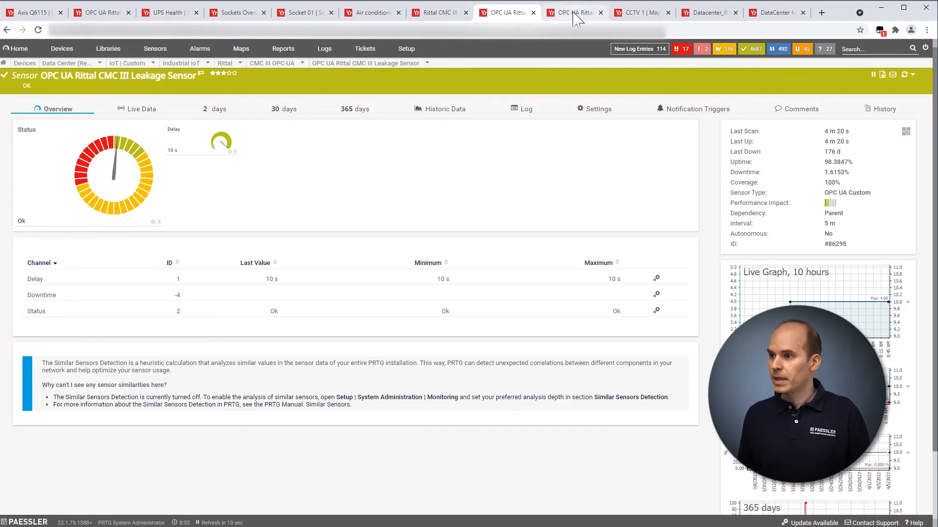
Switch to the Rittal CMC III Humidity Sensor Part 1 overview
click(574, 12)
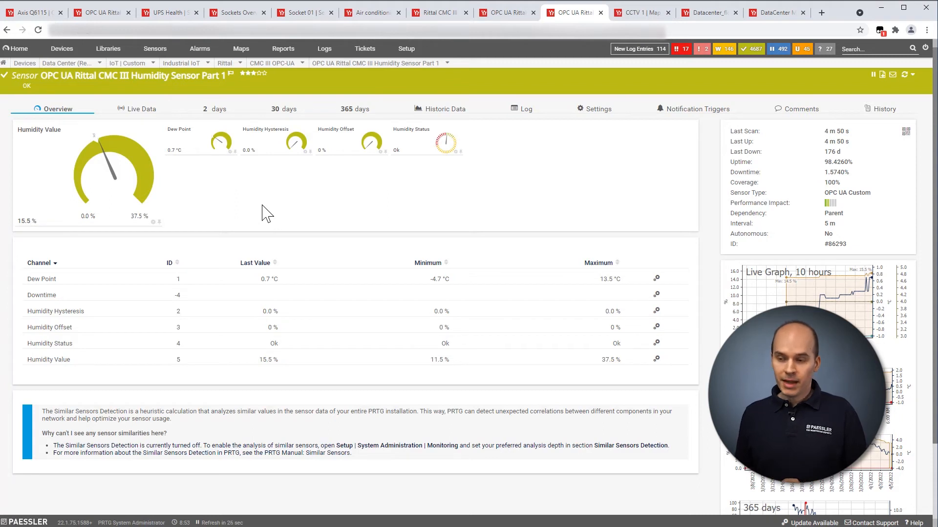
mouse_move(250, 197)
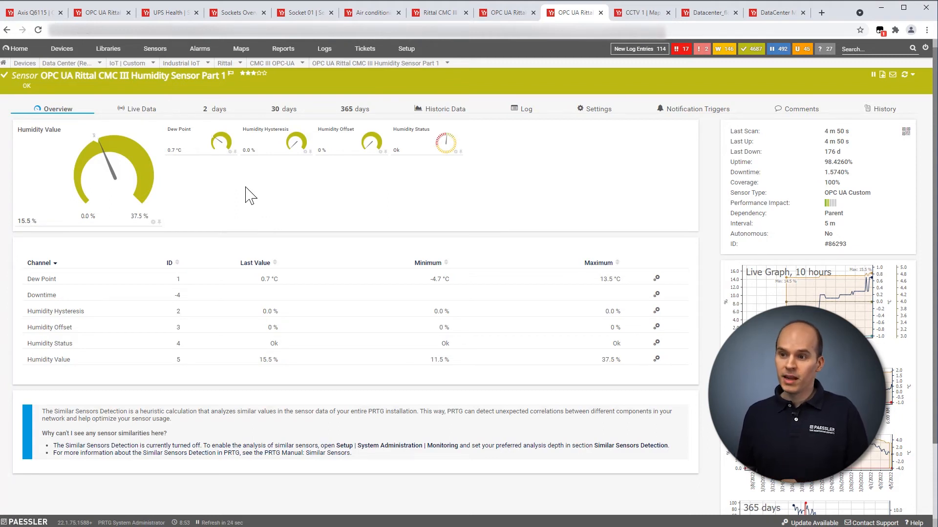
mouse_move(182, 181)
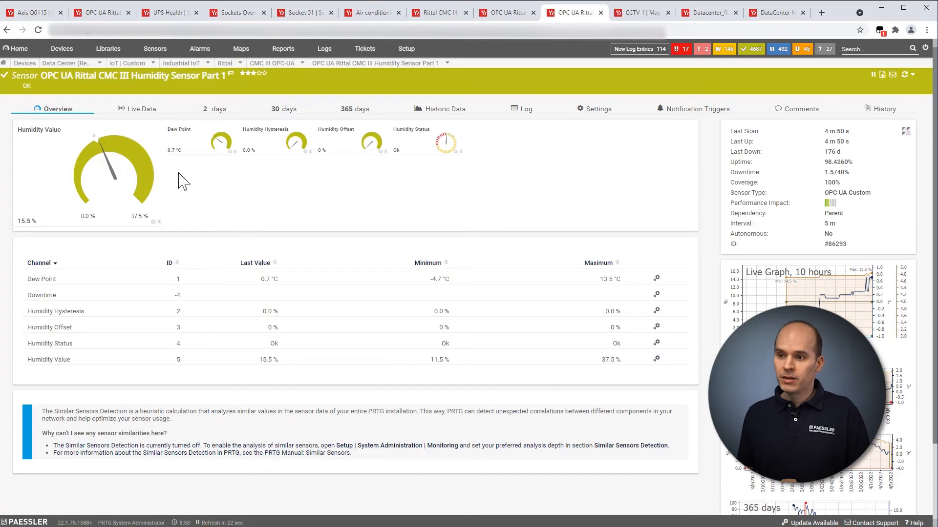
mouse_move(38, 144)
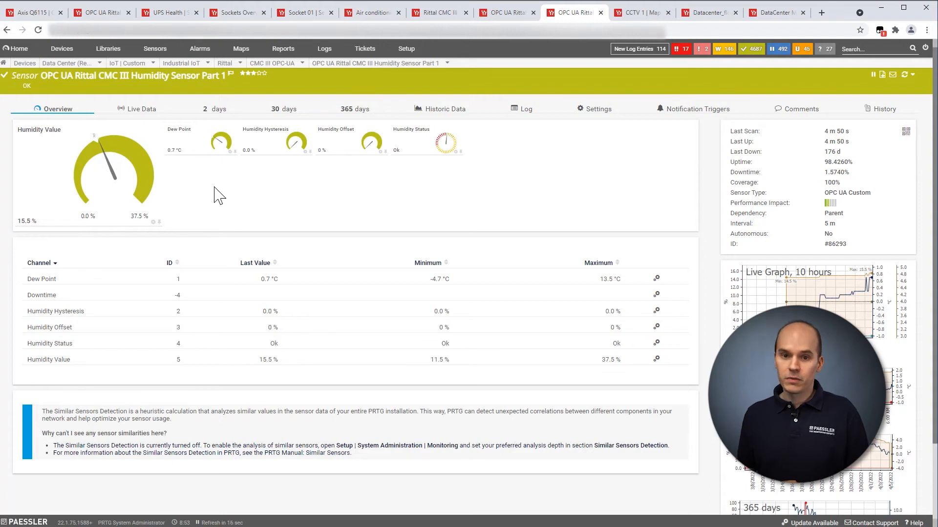
mouse_move(535, 165)
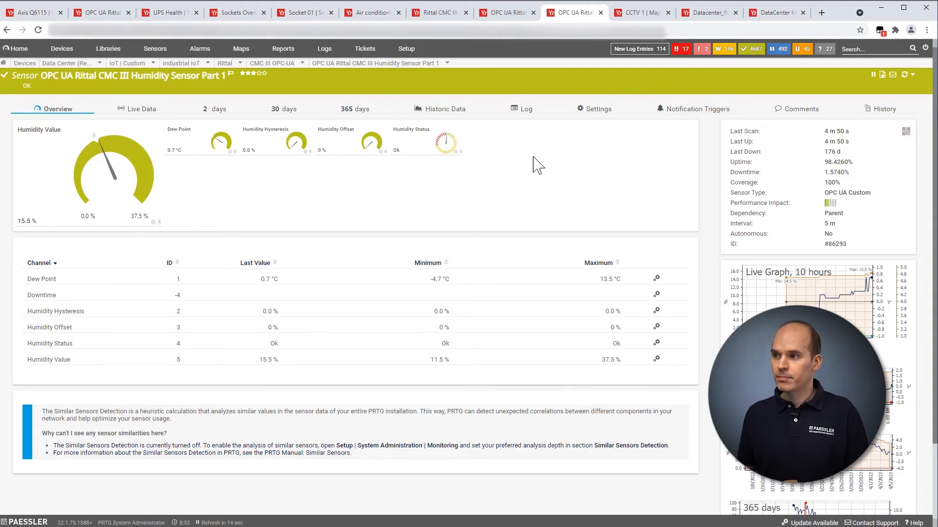
Switch to the CCTV 1 map with cameras, storage and servers
click(639, 11)
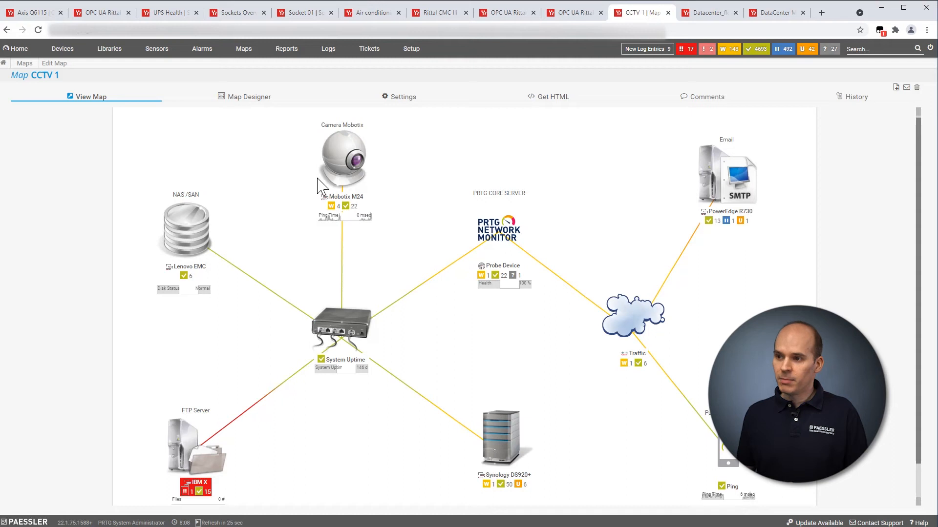
mouse_move(304, 347)
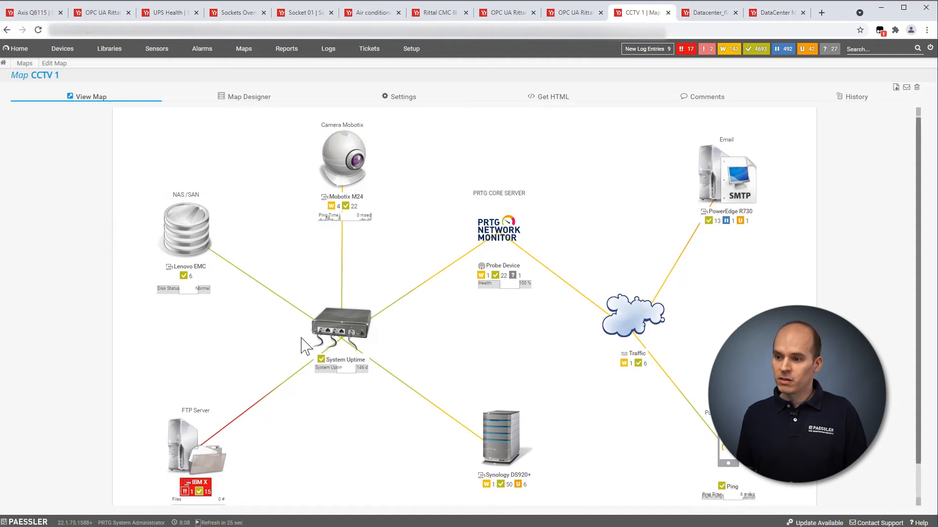
mouse_move(305, 387)
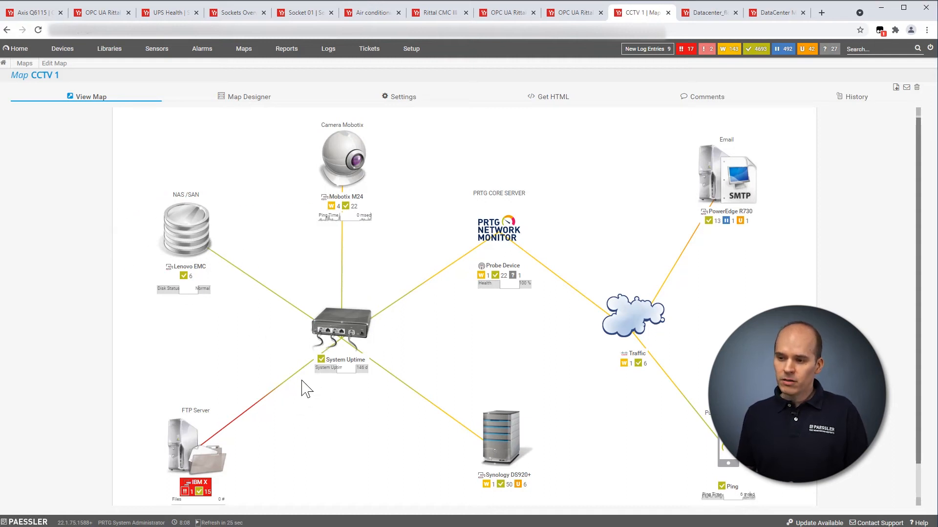
mouse_move(274, 416)
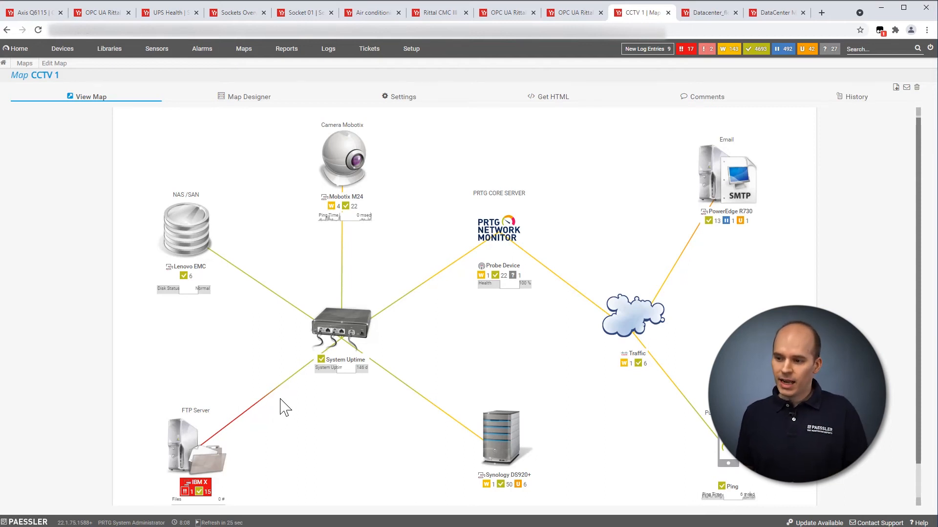
mouse_move(266, 432)
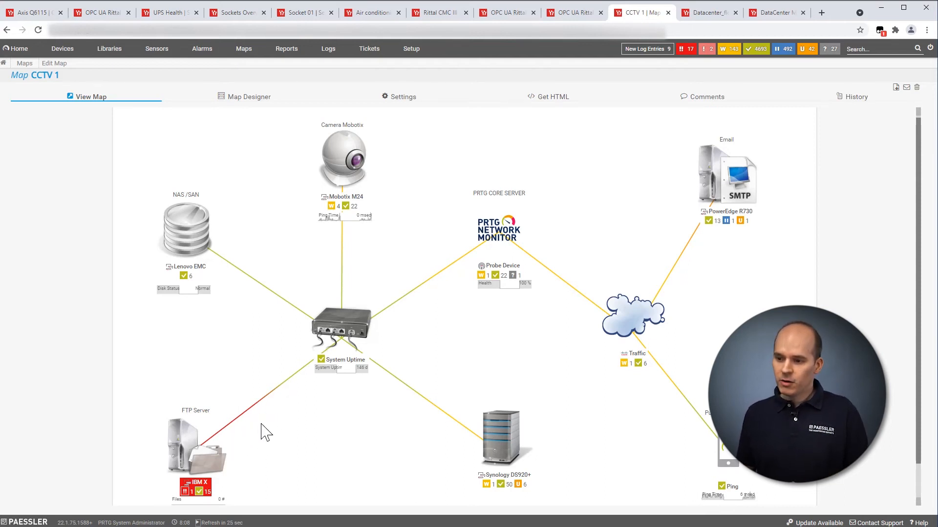
mouse_move(251, 436)
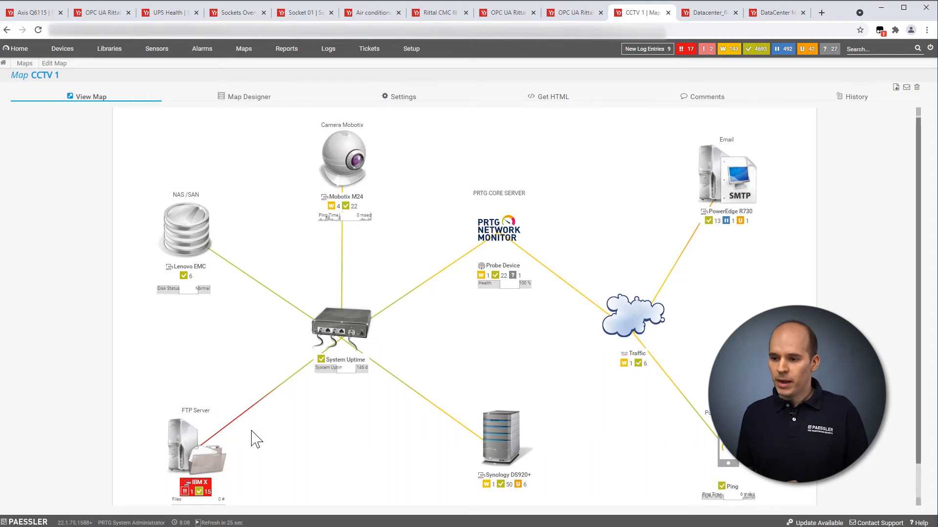
mouse_move(267, 426)
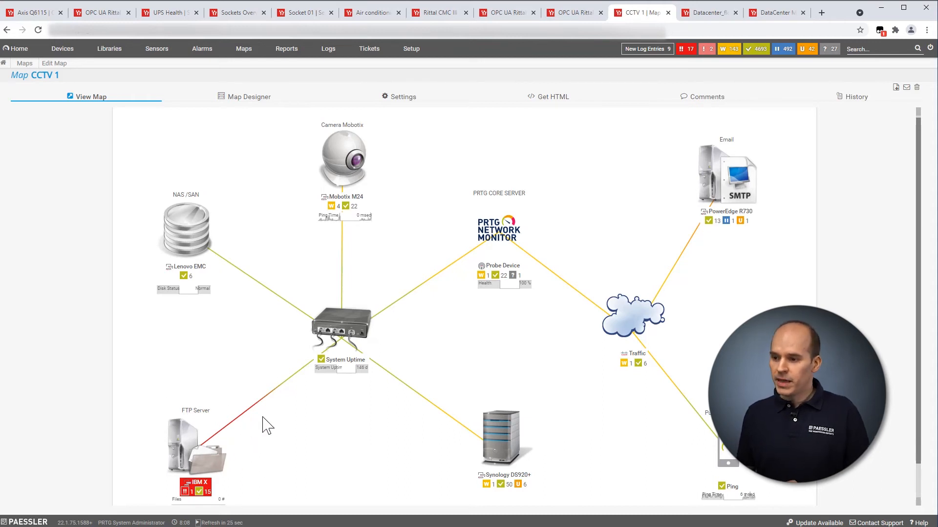
mouse_move(299, 447)
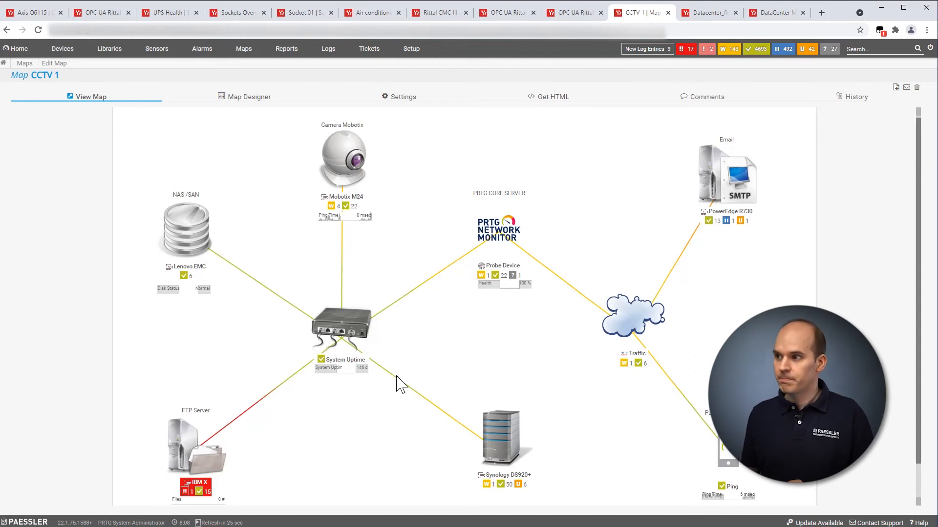
Switch to the Datacenter_floorplan map with cooling, power and rack panels
click(709, 12)
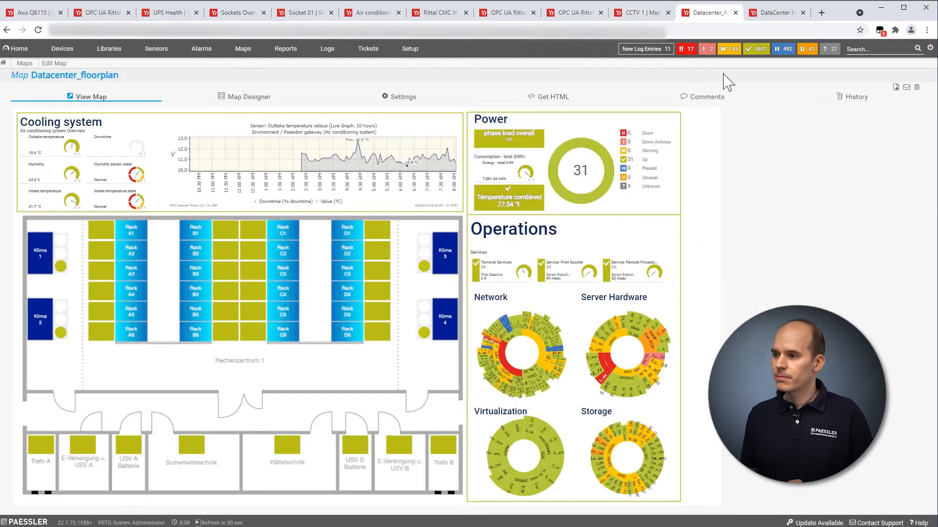
mouse_move(711, 199)
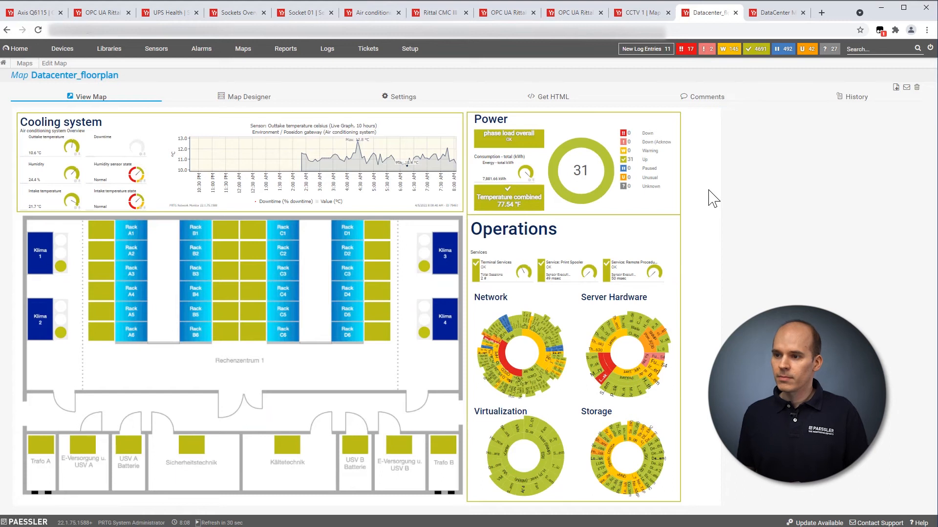
mouse_move(226, 214)
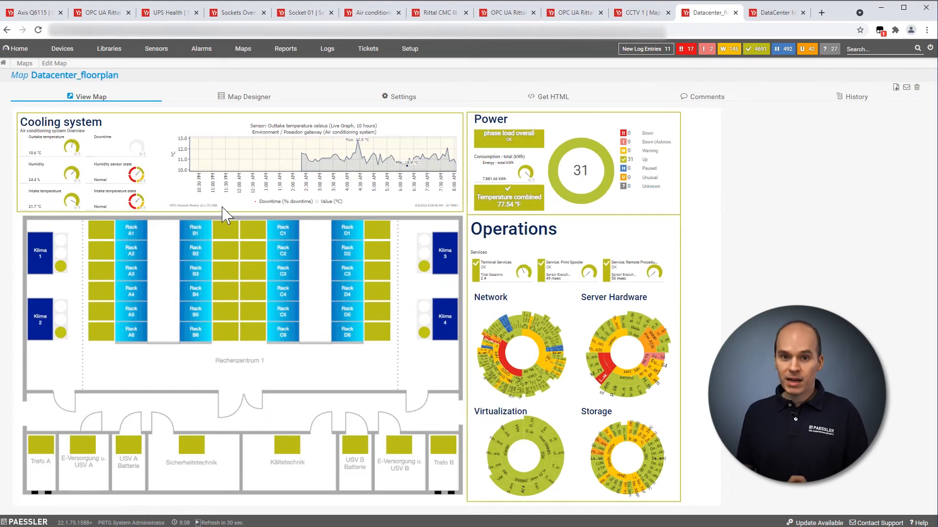
mouse_move(205, 116)
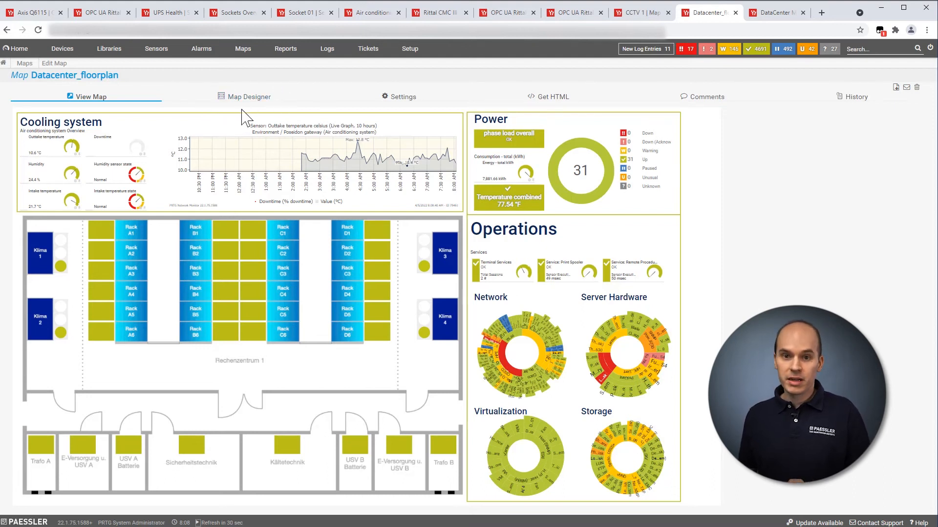
mouse_move(169, 137)
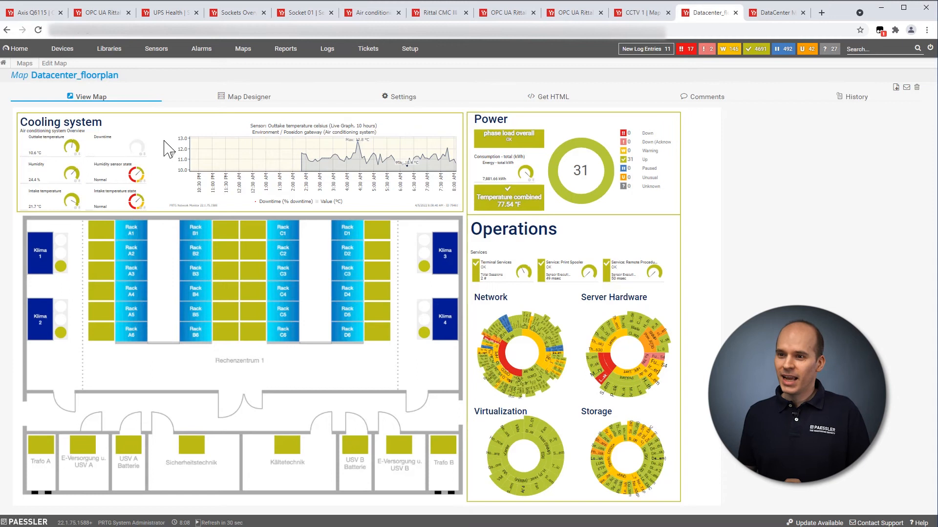
mouse_move(376, 185)
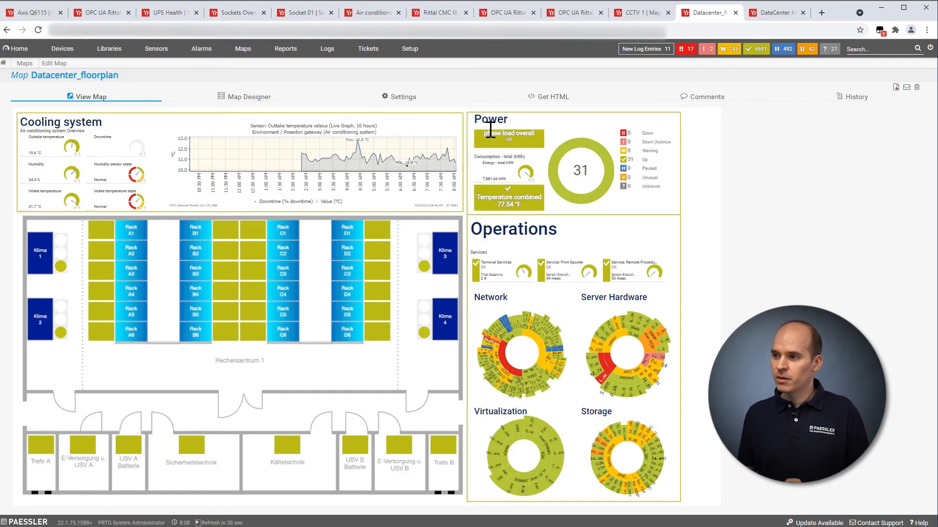
mouse_move(93, 237)
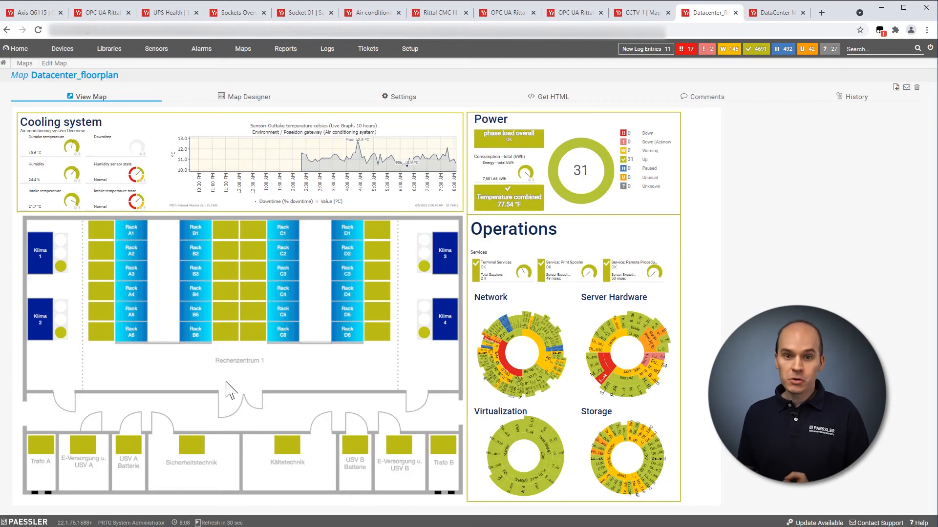
mouse_move(144, 392)
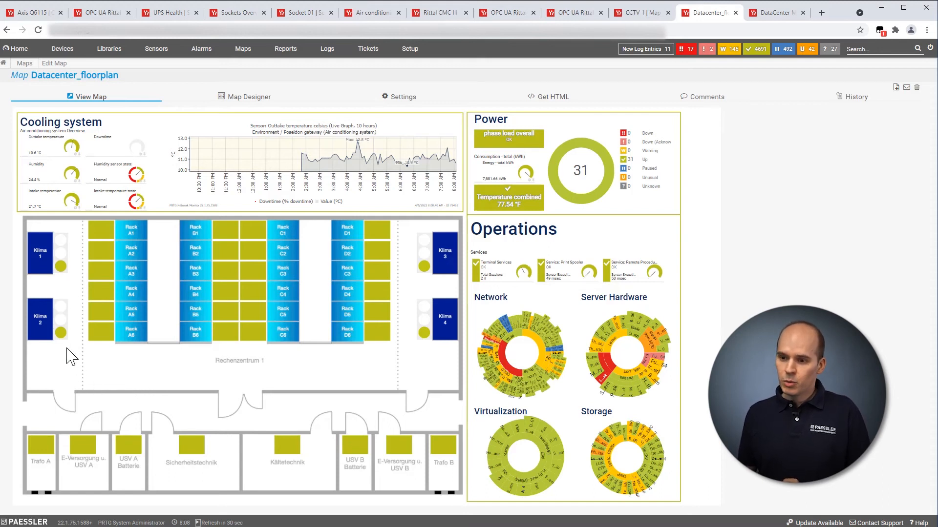
mouse_move(93, 360)
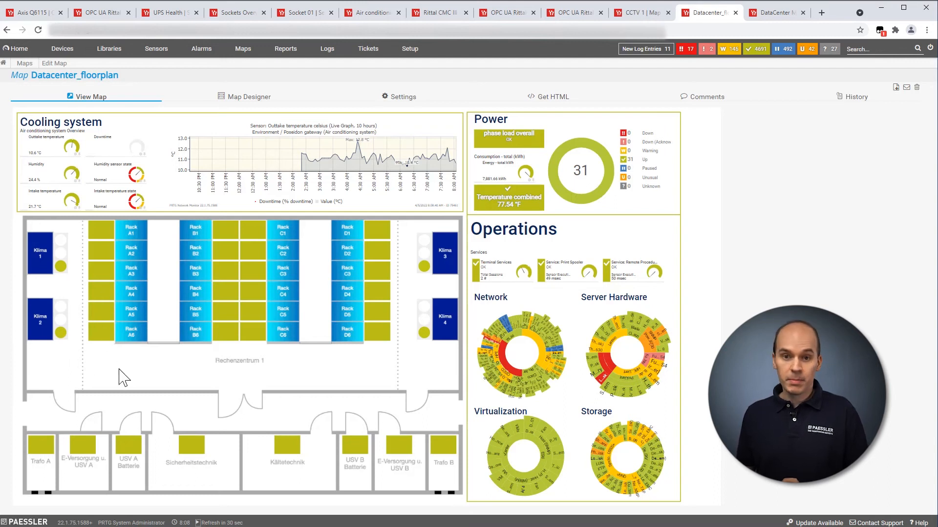
mouse_move(99, 368)
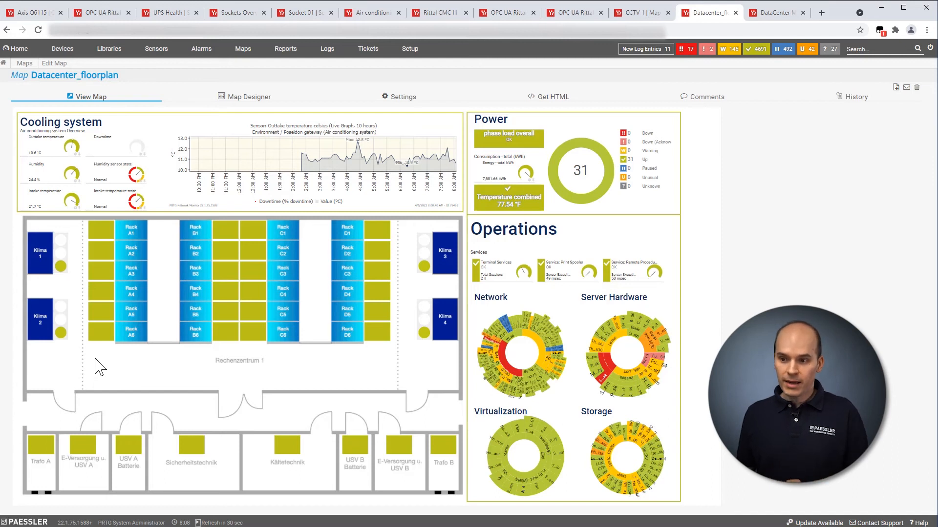
mouse_move(134, 365)
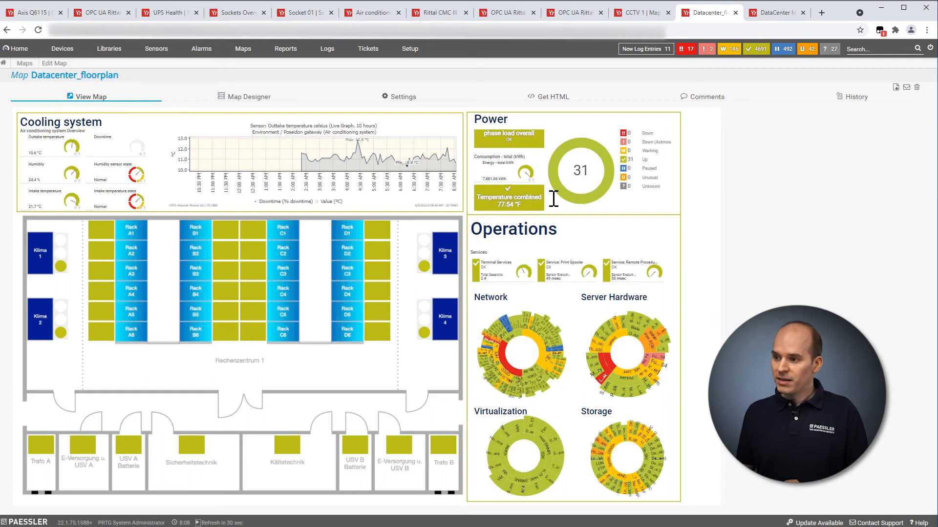
mouse_move(567, 316)
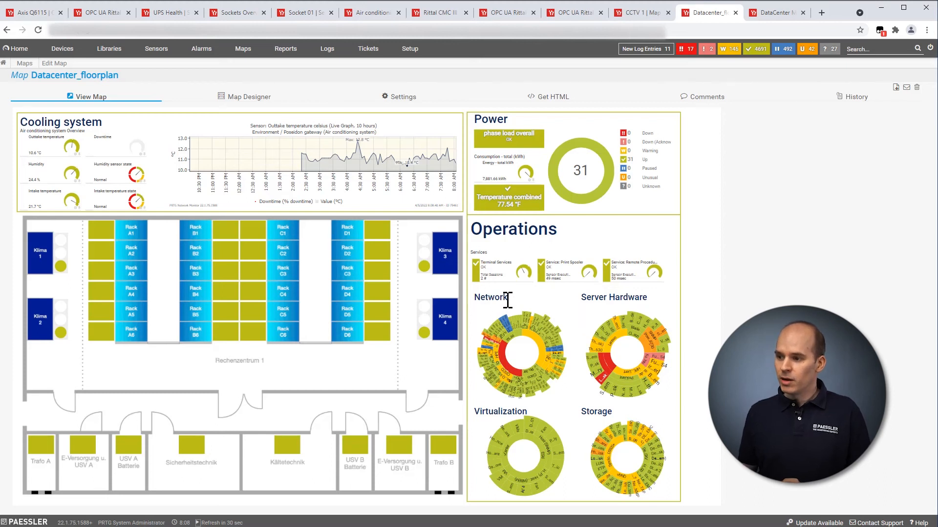
mouse_move(525, 417)
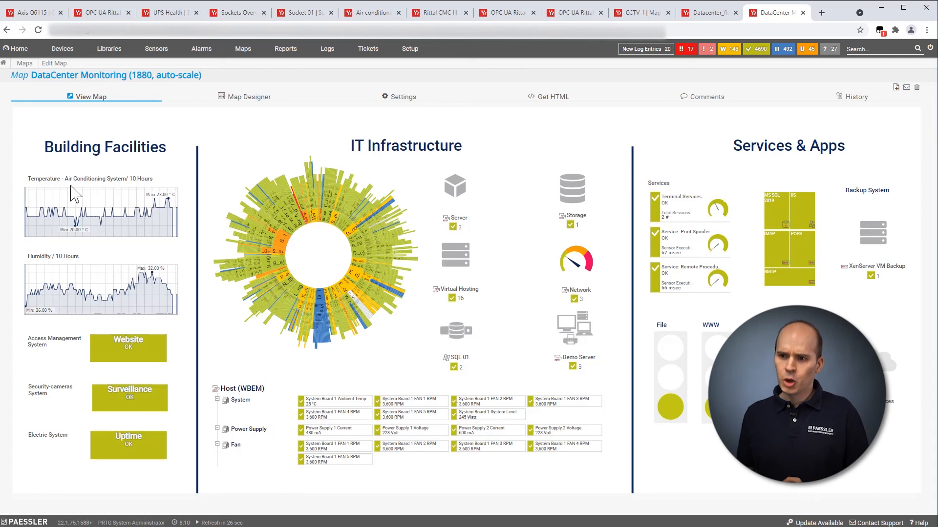
mouse_move(106, 232)
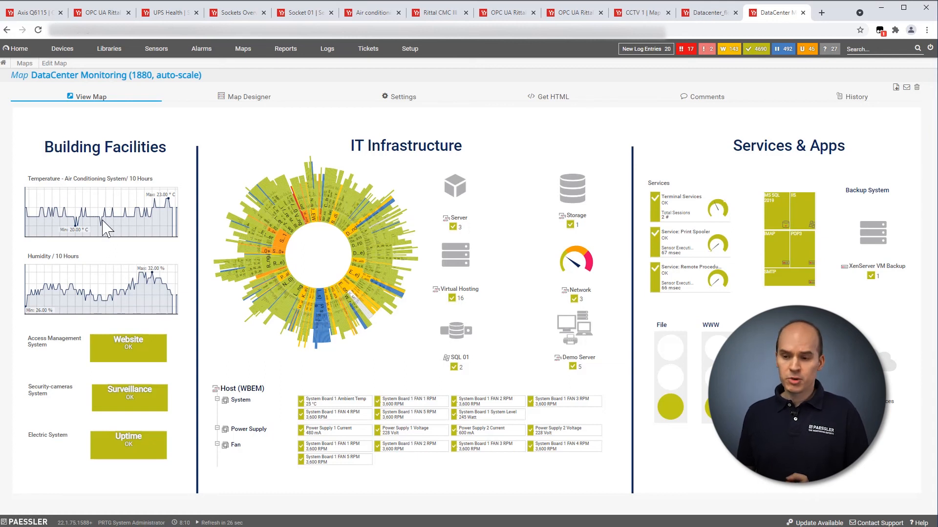
mouse_move(173, 434)
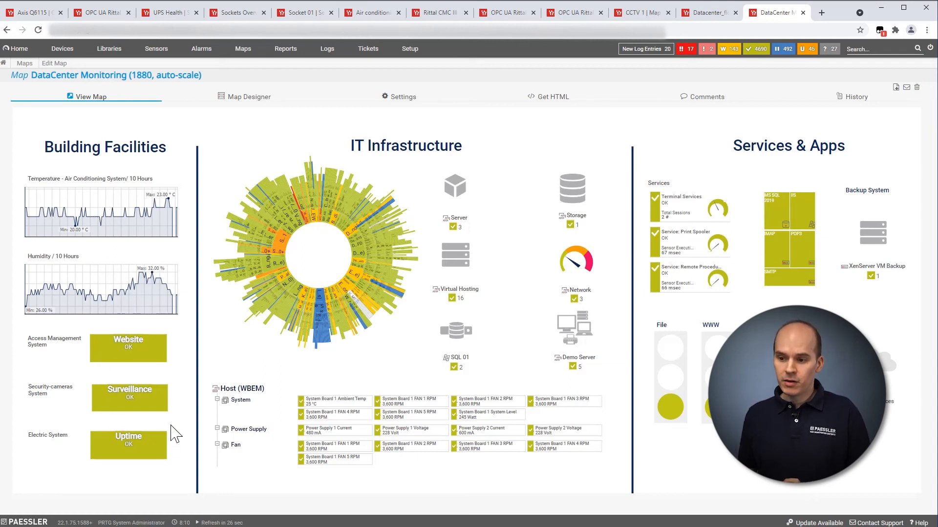
mouse_move(133, 429)
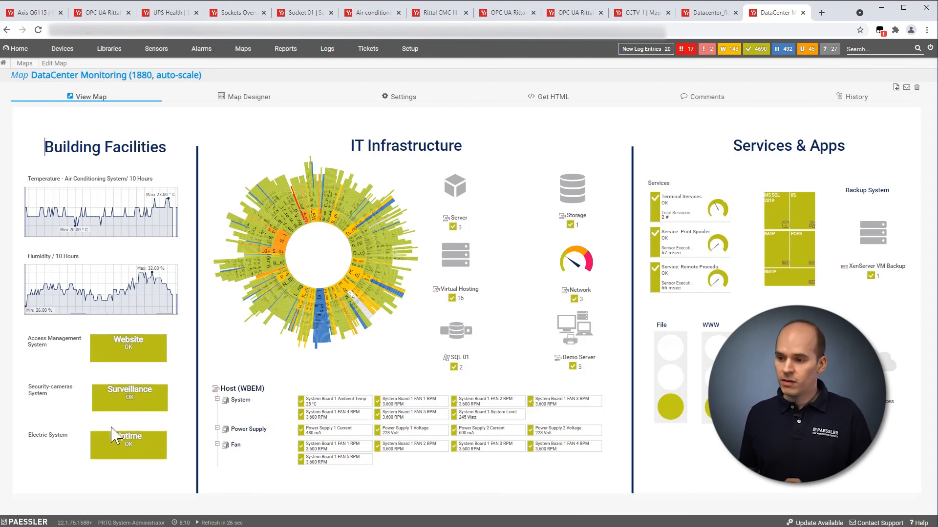
mouse_move(322, 388)
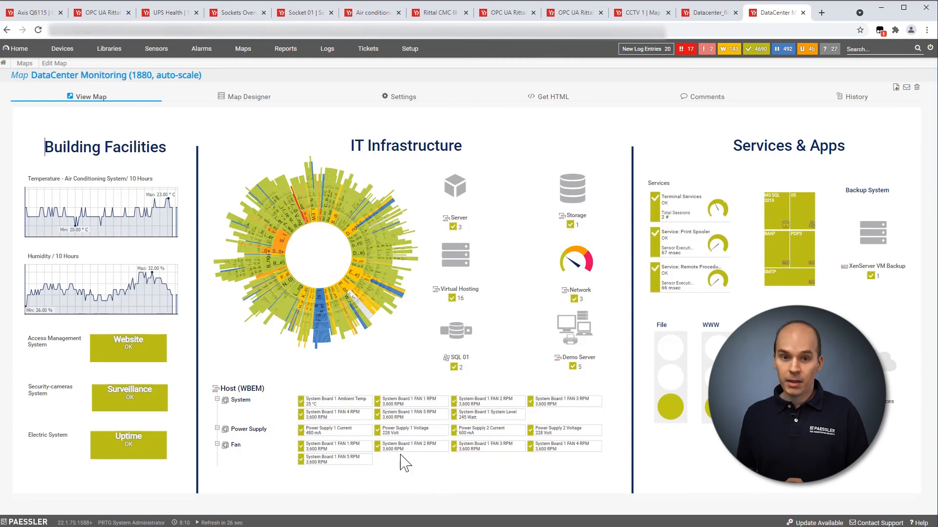
mouse_move(576, 336)
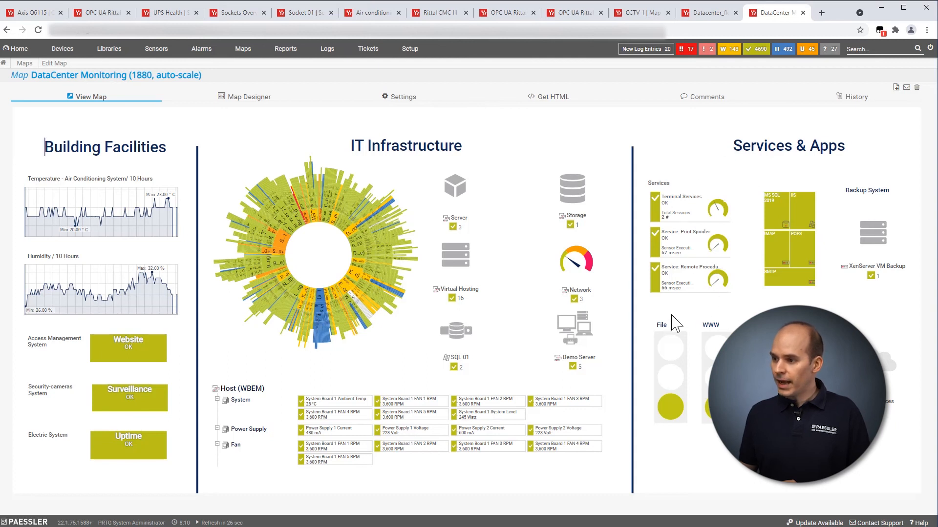
mouse_move(663, 456)
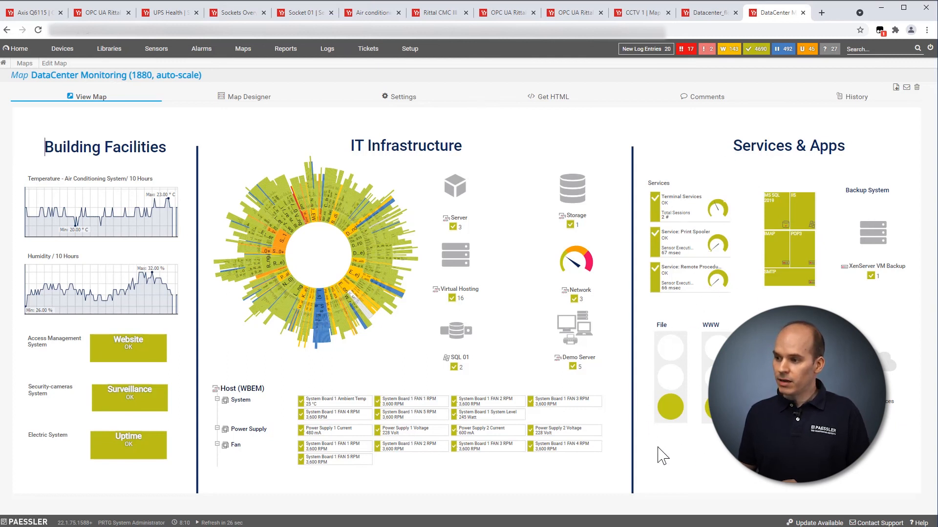